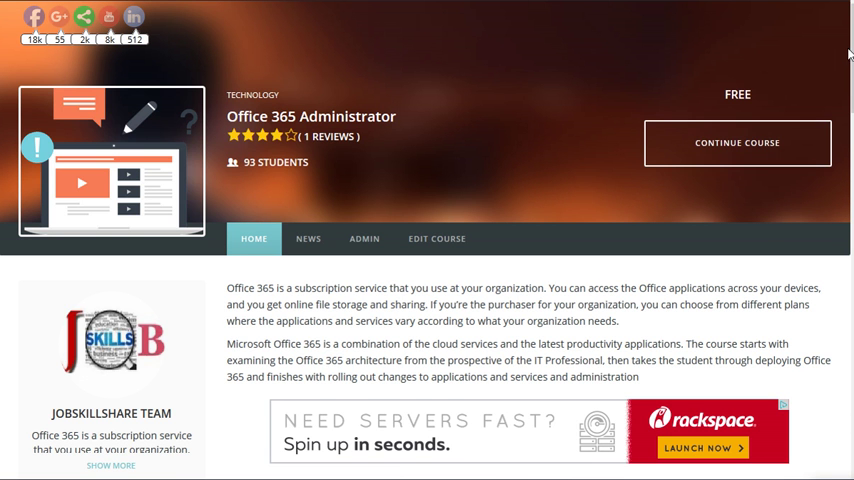
Scroll the Office 365 admin navigation to reach ADMIN > Exchange for the Exchange admin center.
scroll(down, 3)
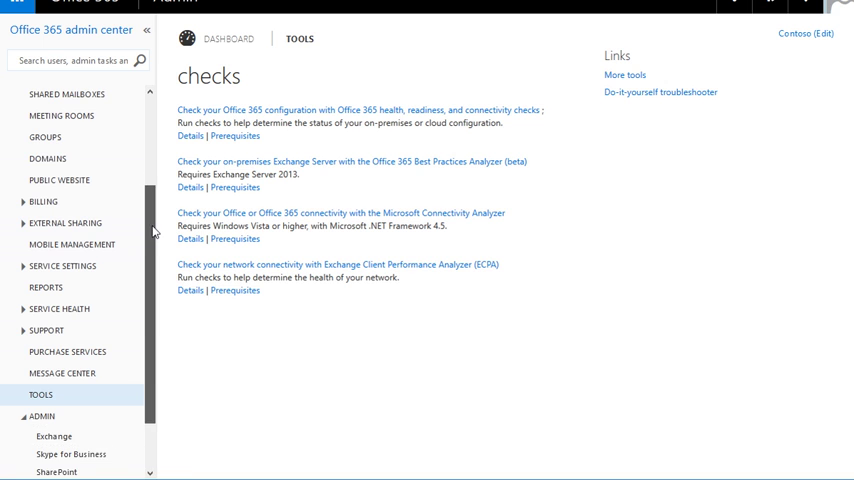
scroll(down, 3)
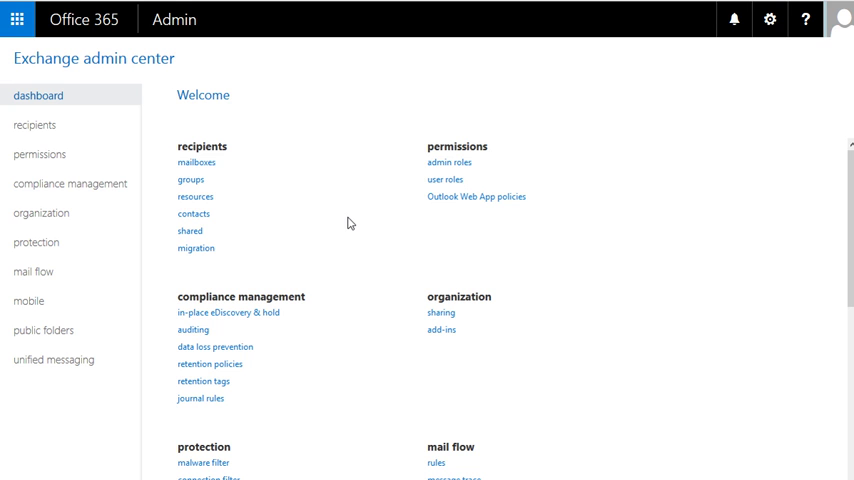
mouse_move(204, 166)
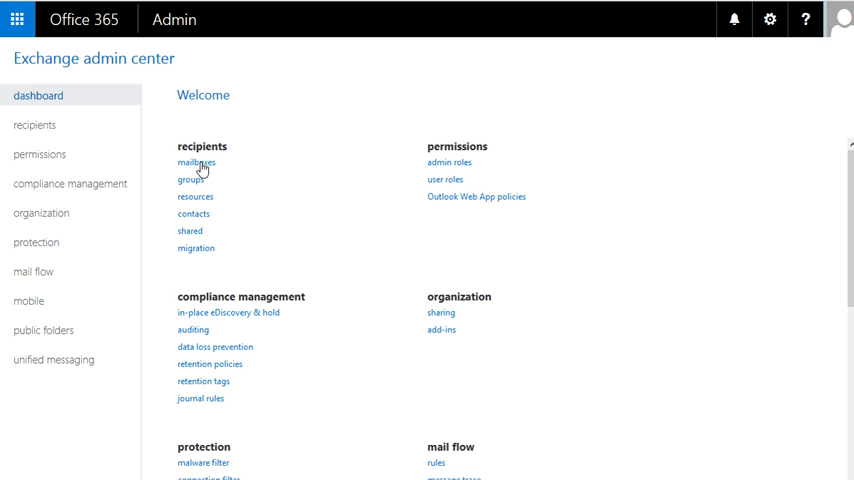
Browse recipients: mailboxes, groups, resources, contacts, then shared, showing the only shared mailbox's details.
click(196, 162)
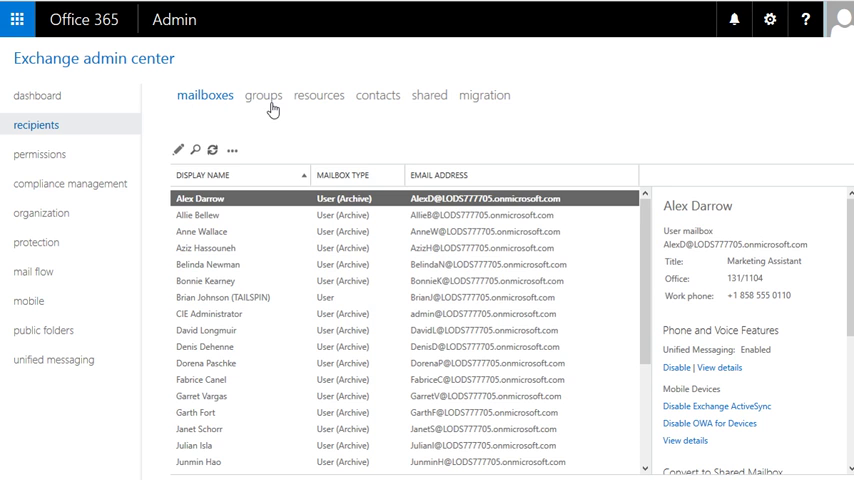
click(320, 96)
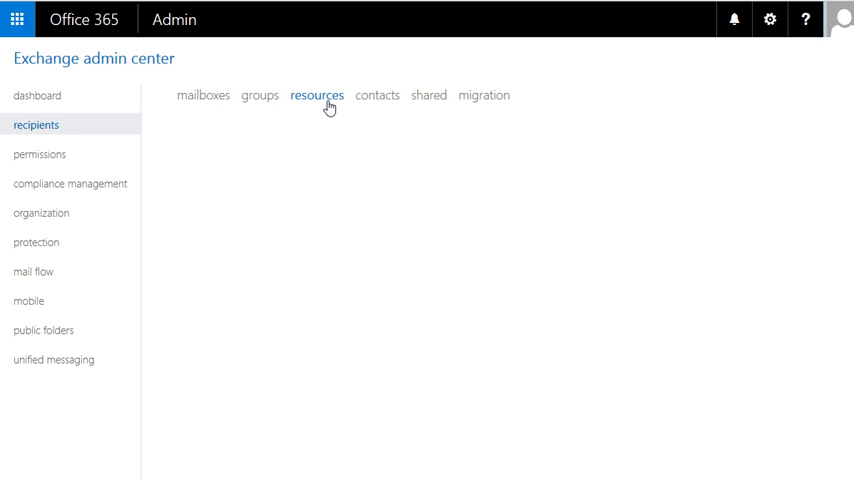
click(316, 96)
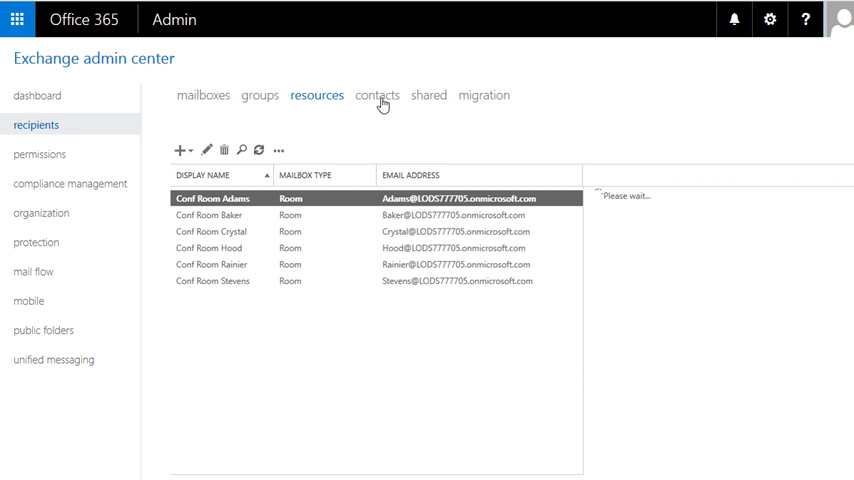
click(426, 96)
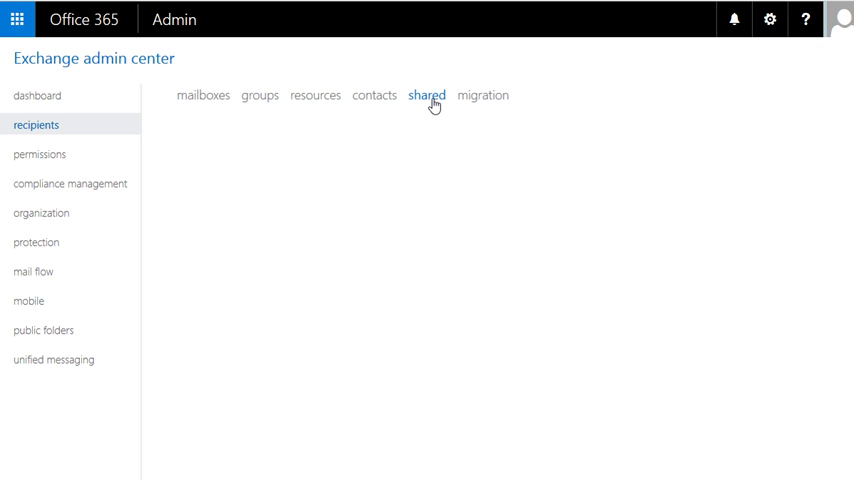
click(426, 96)
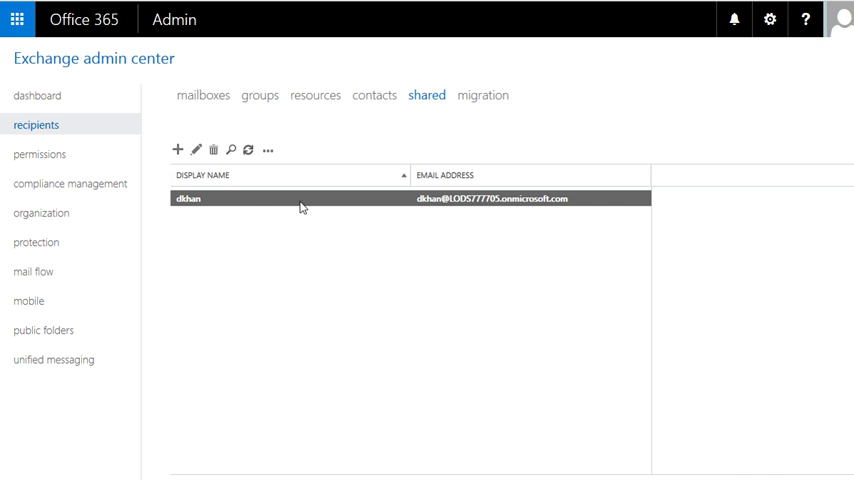
click(300, 198)
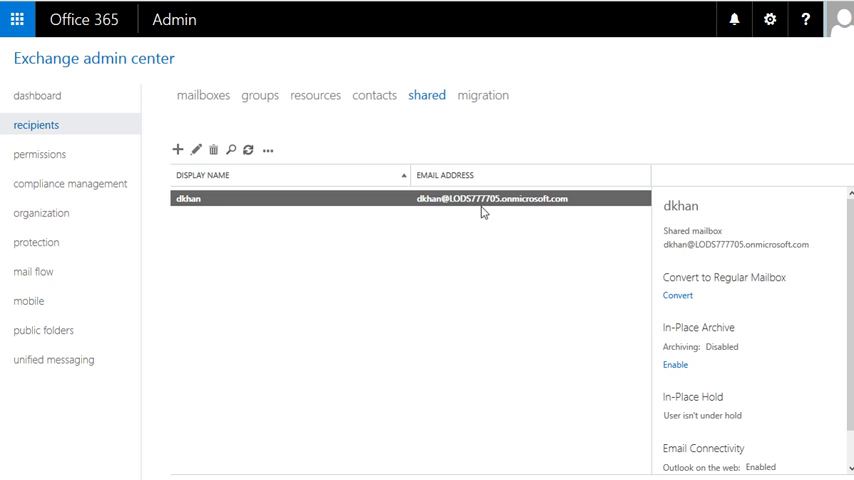
View the empty migration batches page and the choices for a new migration batch.
click(480, 96)
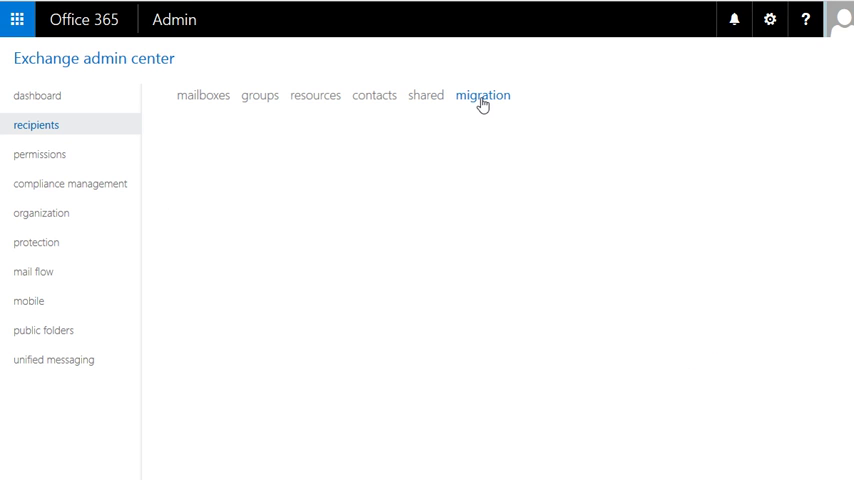
click(480, 96)
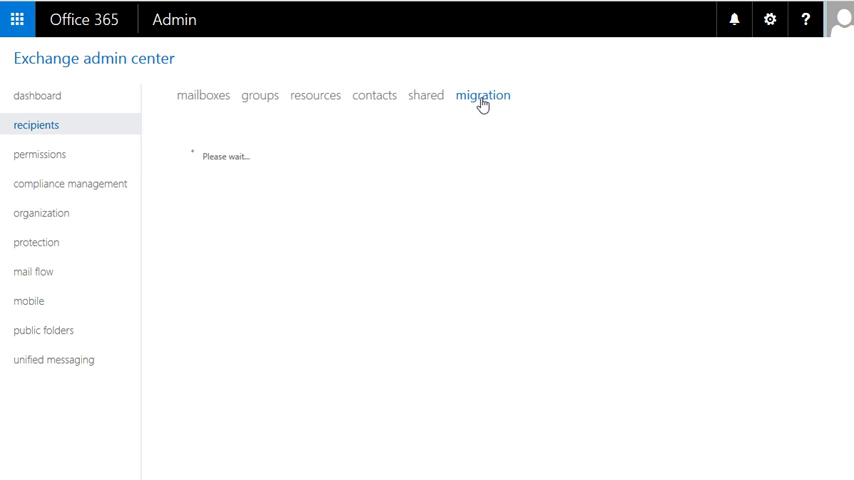
click(480, 96)
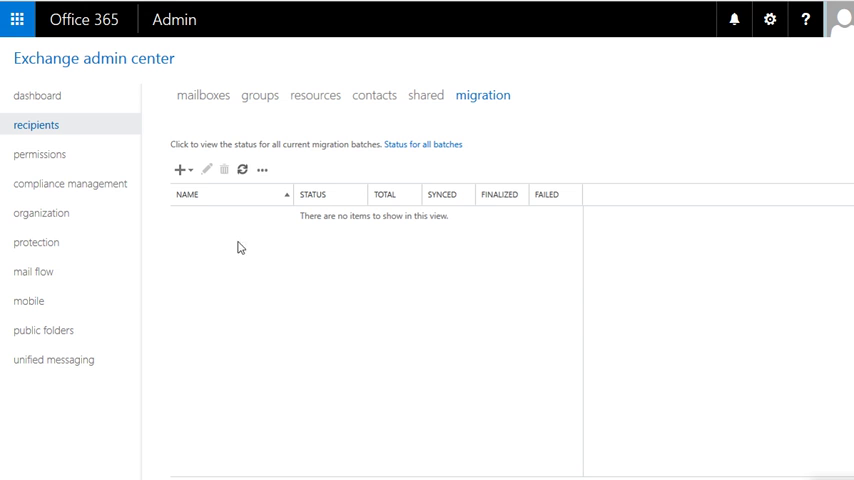
mouse_move(400, 184)
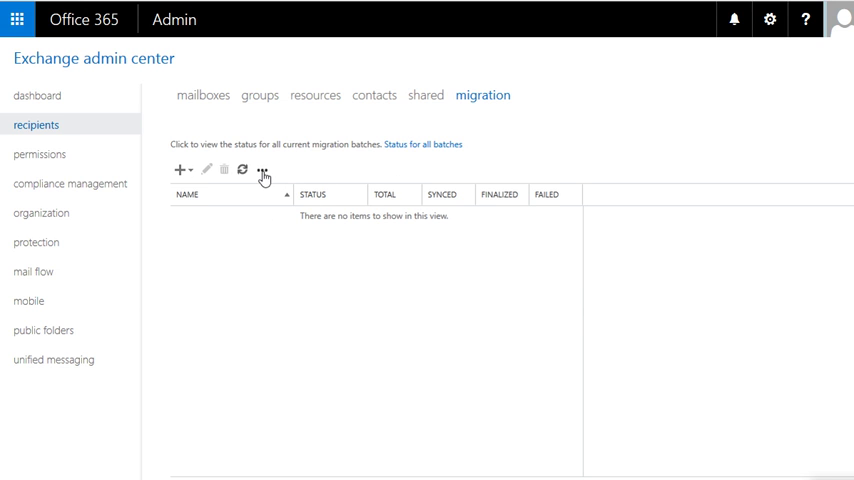
mouse_move(242, 168)
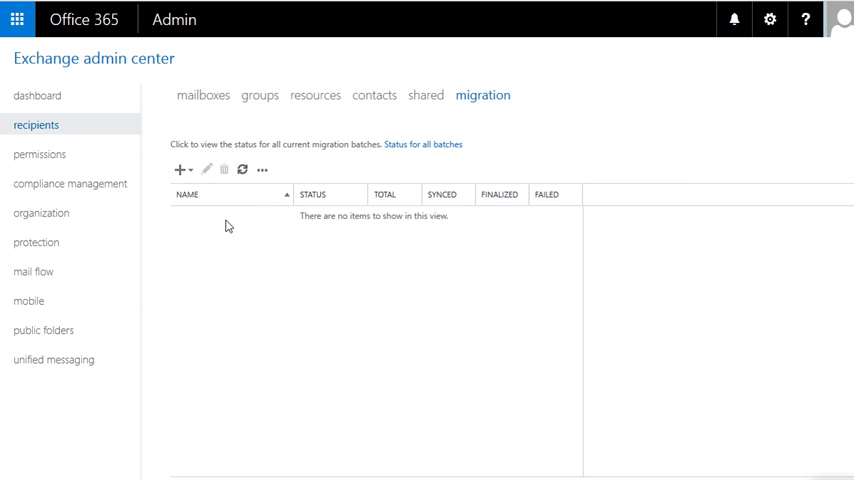
mouse_move(322, 216)
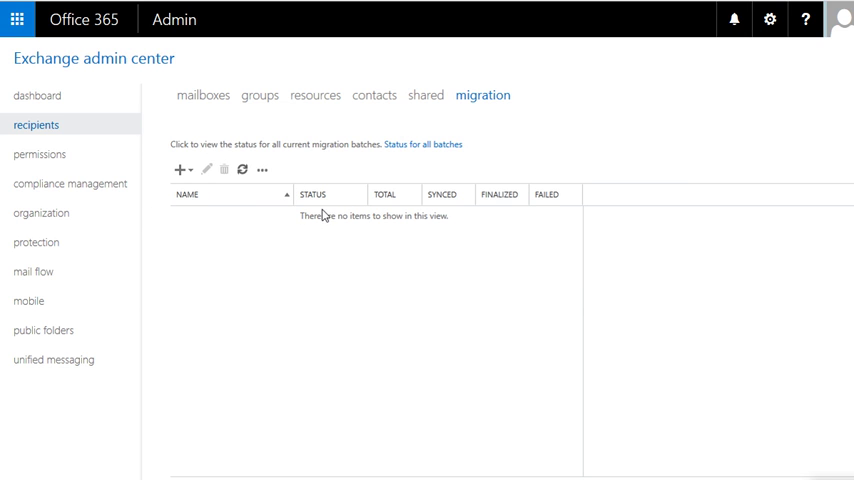
click(180, 168)
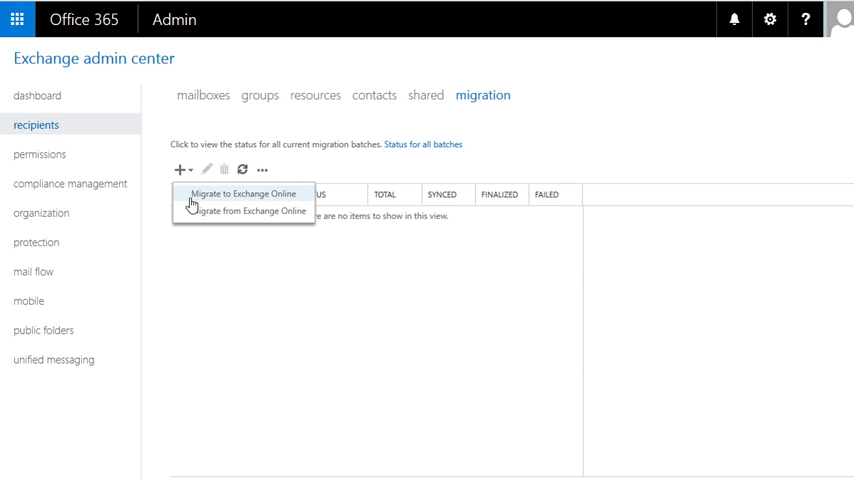
mouse_move(242, 212)
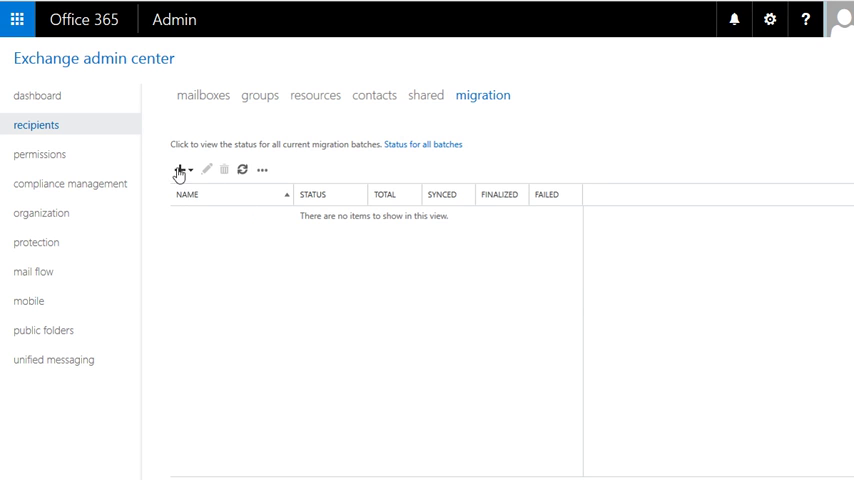
mouse_move(318, 188)
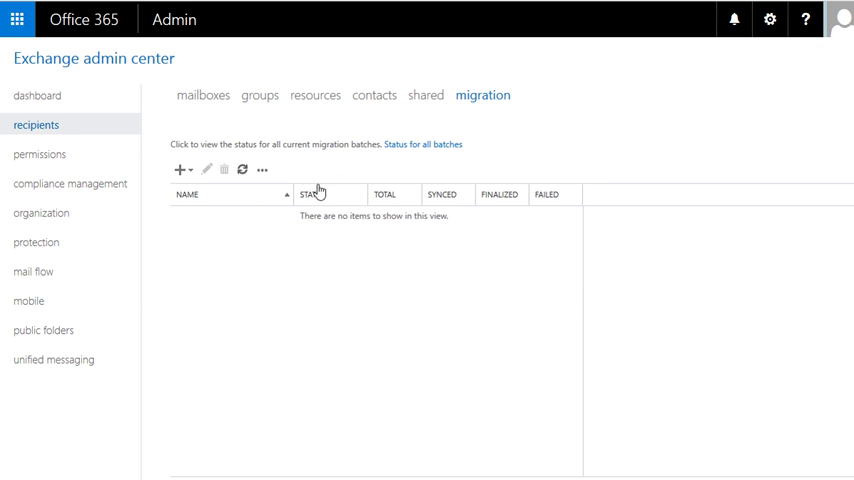
mouse_move(400, 120)
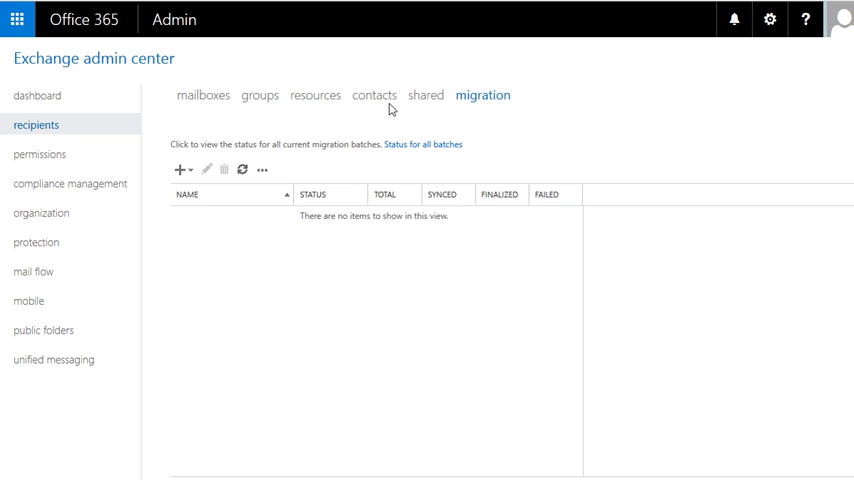
click(200, 96)
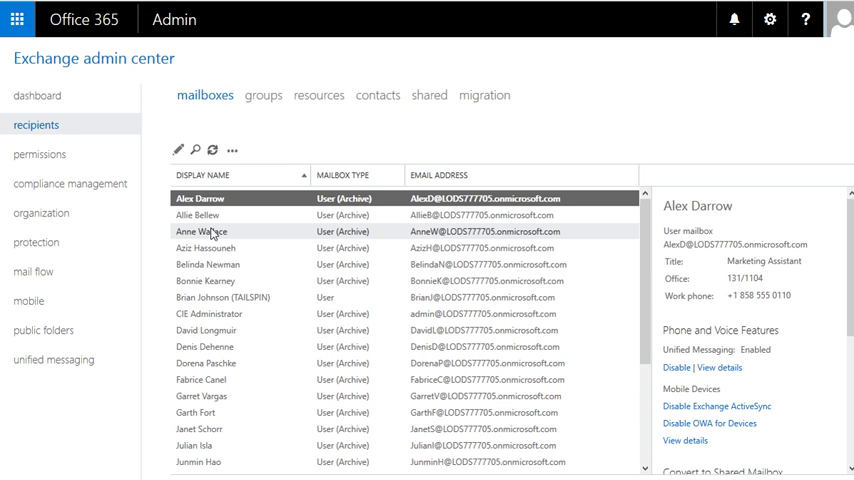
click(198, 216)
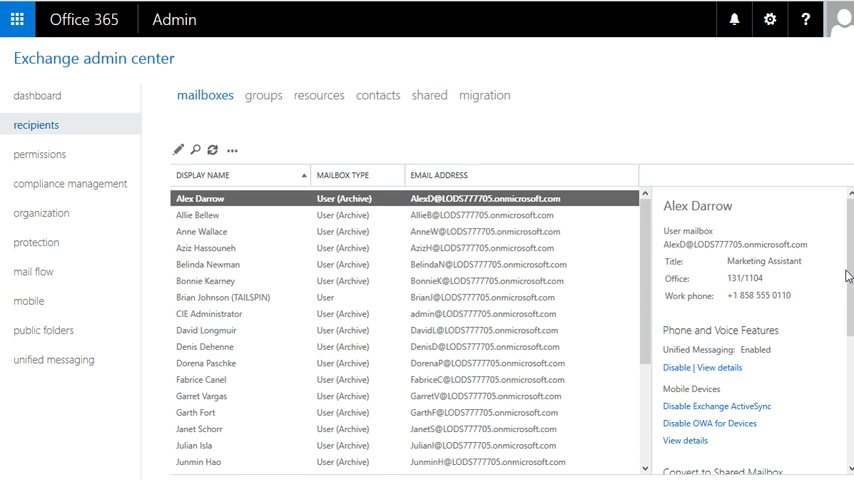
scroll(down, 3)
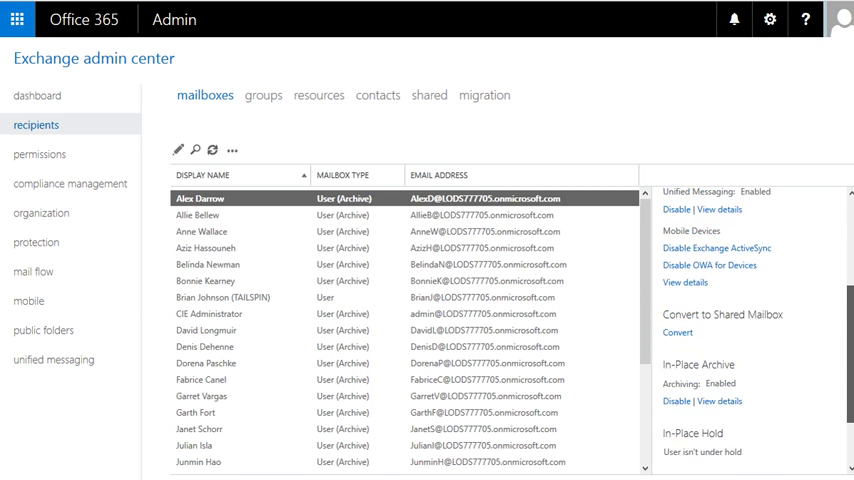
scroll(down, 3)
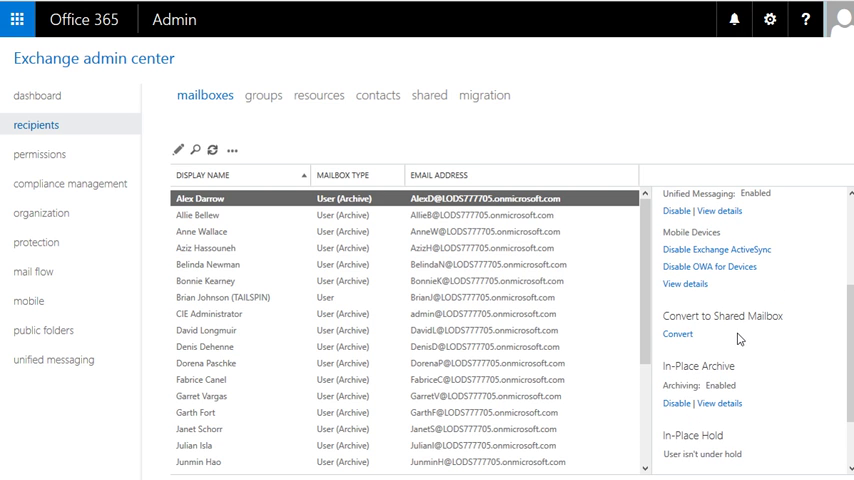
mouse_move(708, 330)
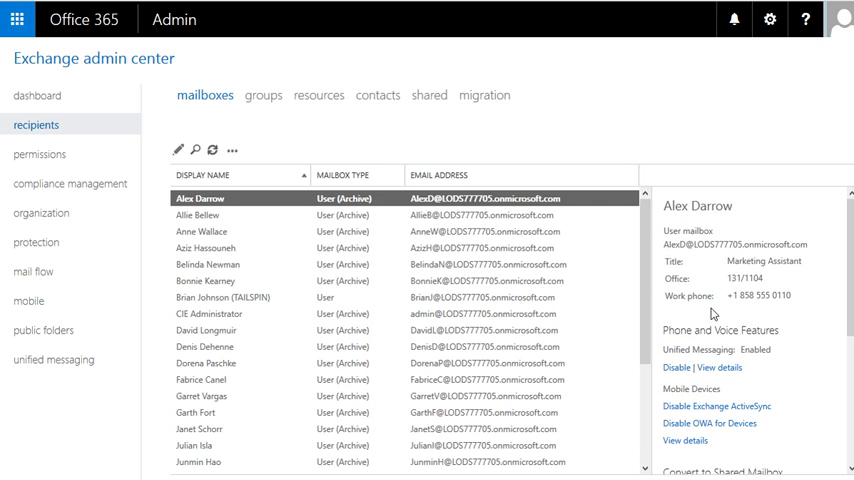
scroll(down, 3)
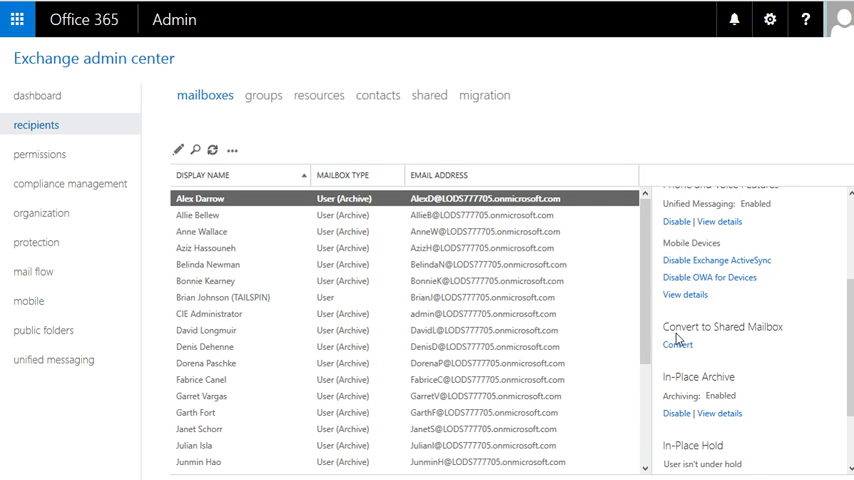
mouse_move(676, 344)
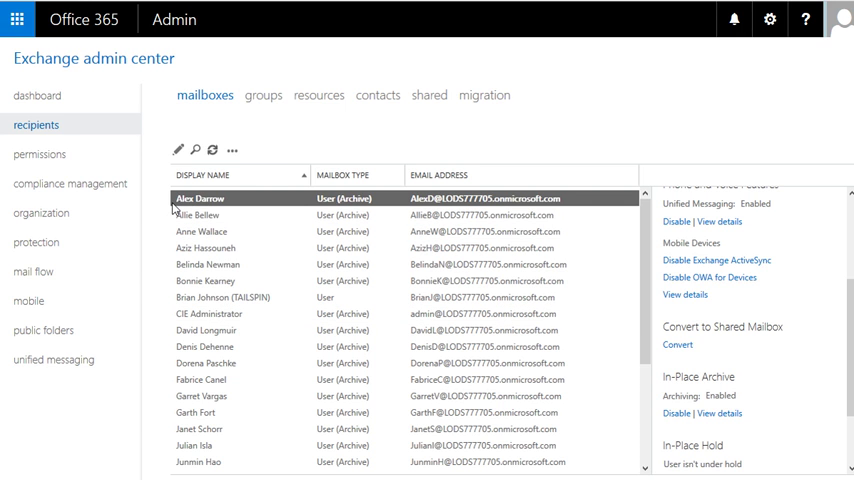
mouse_move(636, 352)
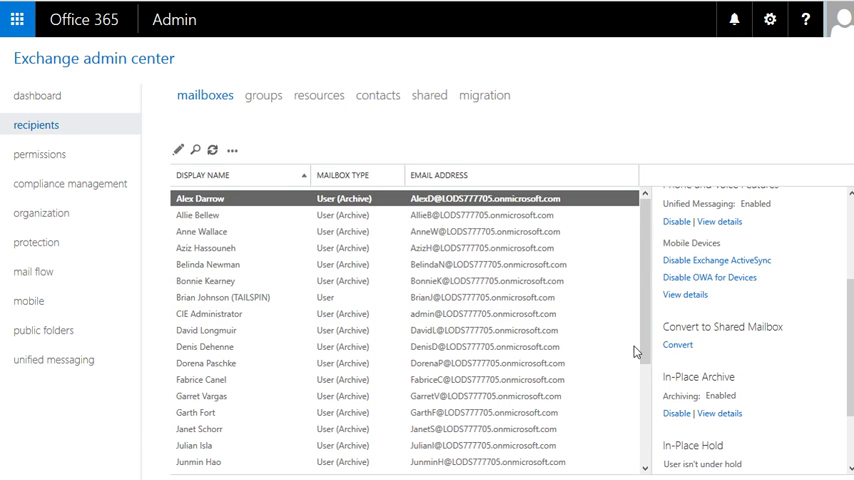
mouse_move(678, 346)
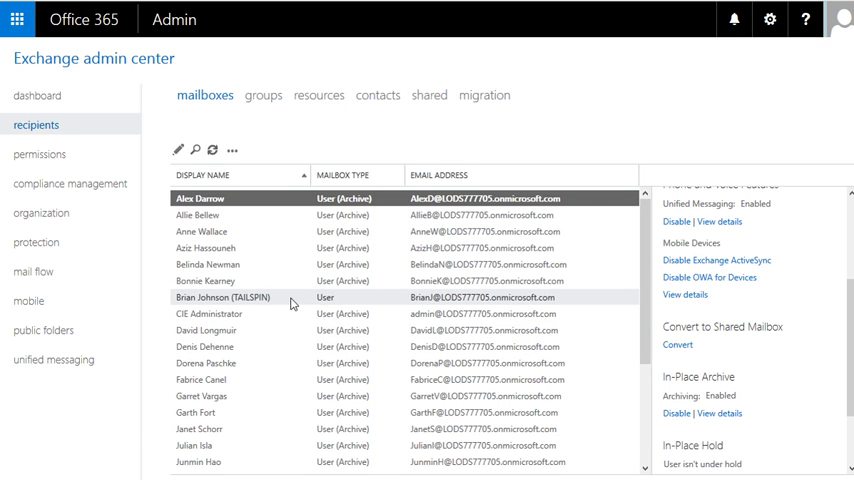
mouse_move(238, 282)
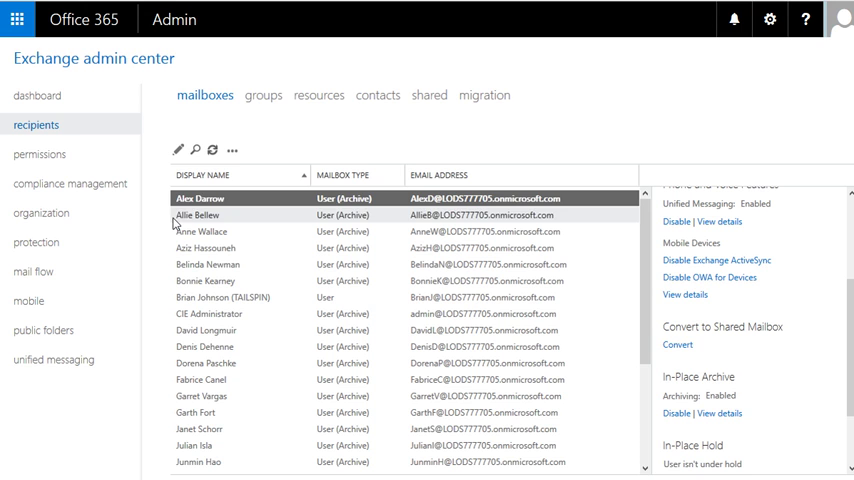
mouse_move(210, 216)
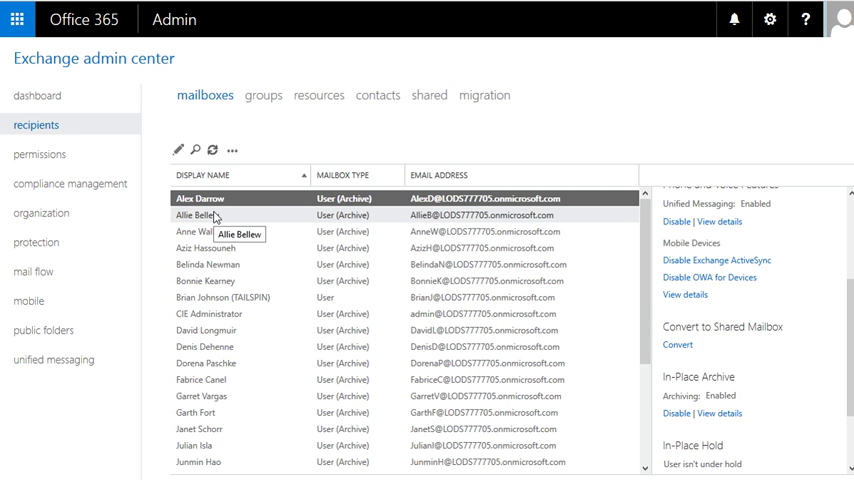
mouse_move(214, 218)
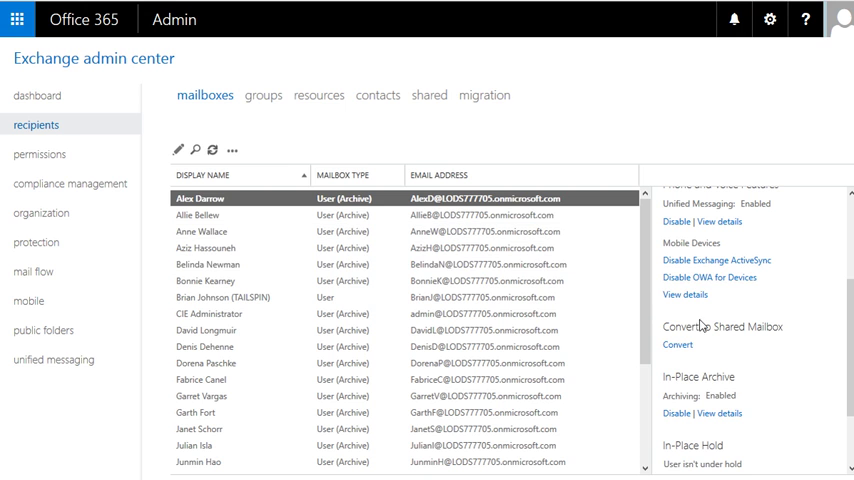
mouse_move(264, 346)
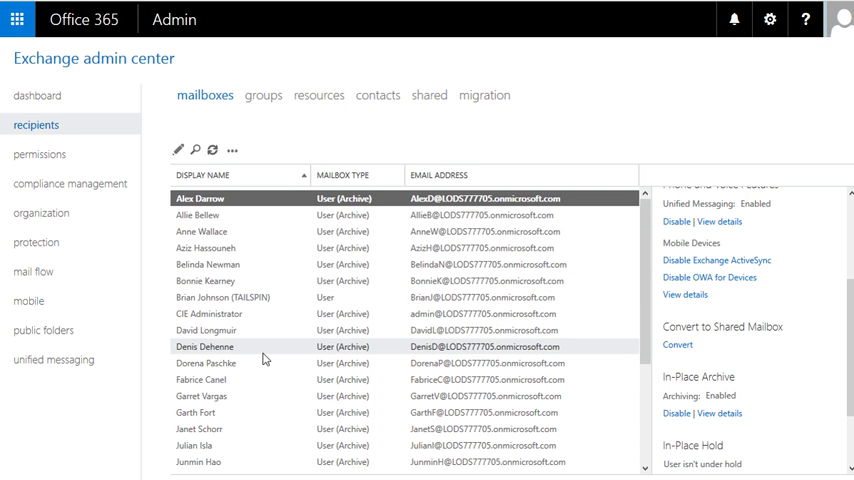
mouse_move(320, 232)
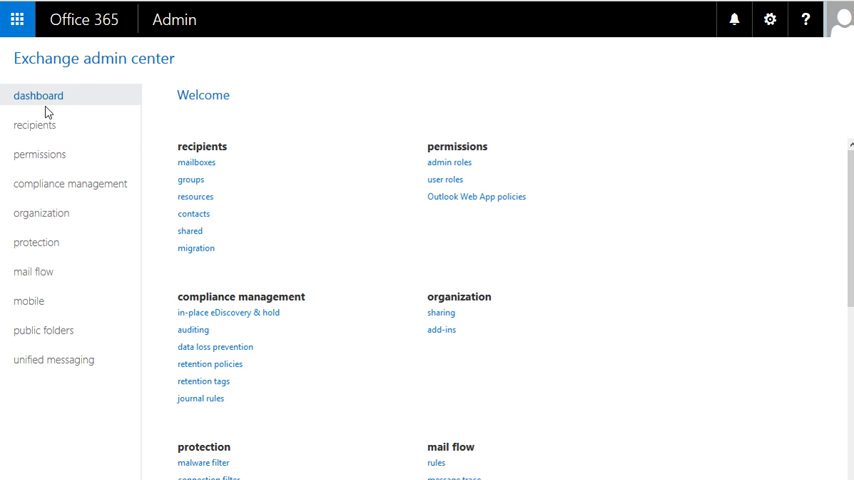
mouse_move(208, 228)
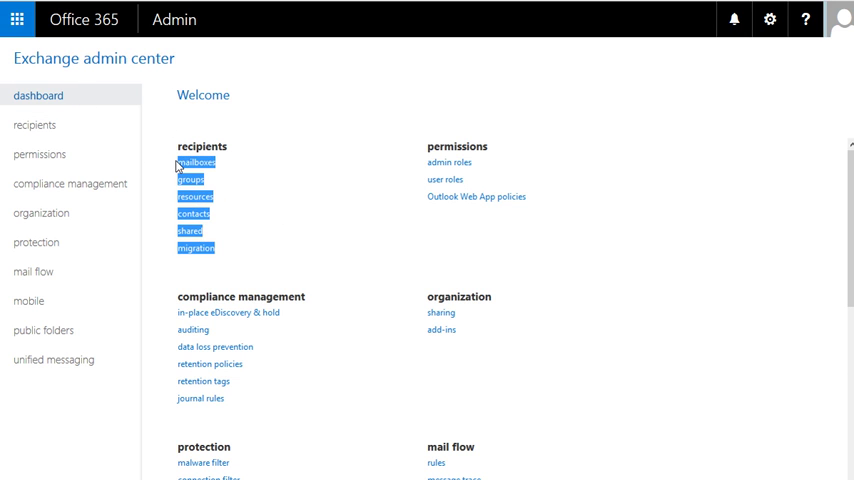
mouse_move(456, 116)
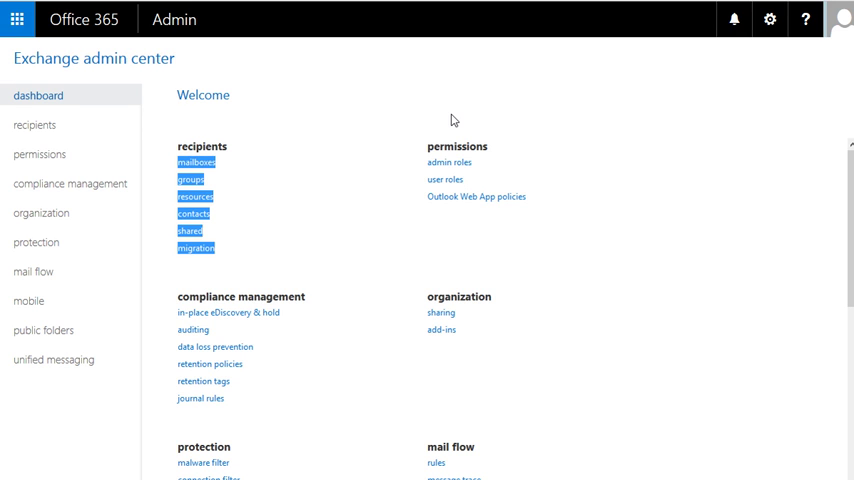
Return to the dashboard Welcome overview listing every Exchange admin section.
click(40, 154)
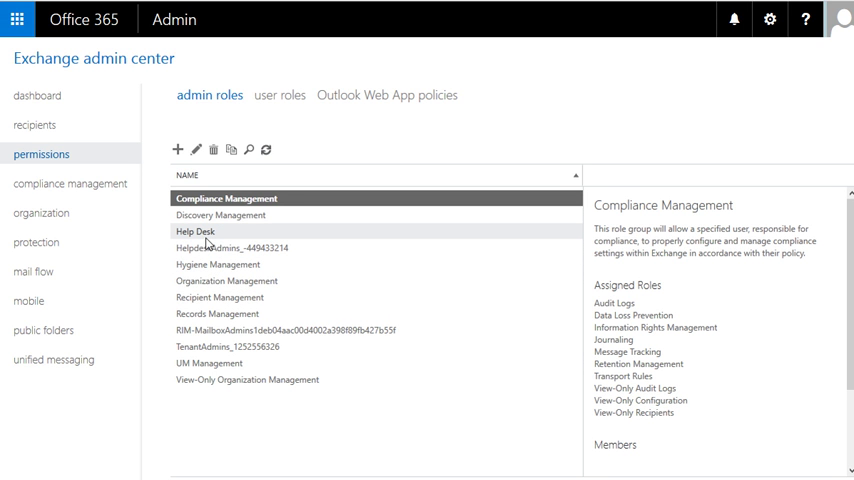
mouse_move(210, 198)
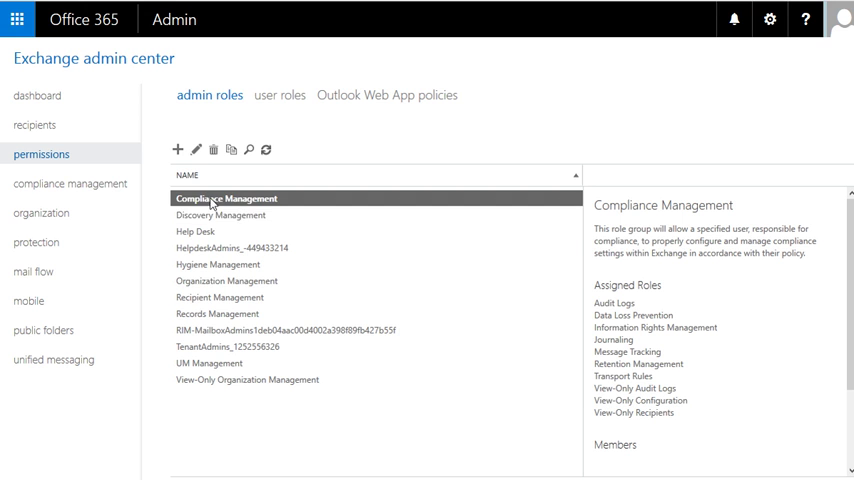
mouse_move(690, 414)
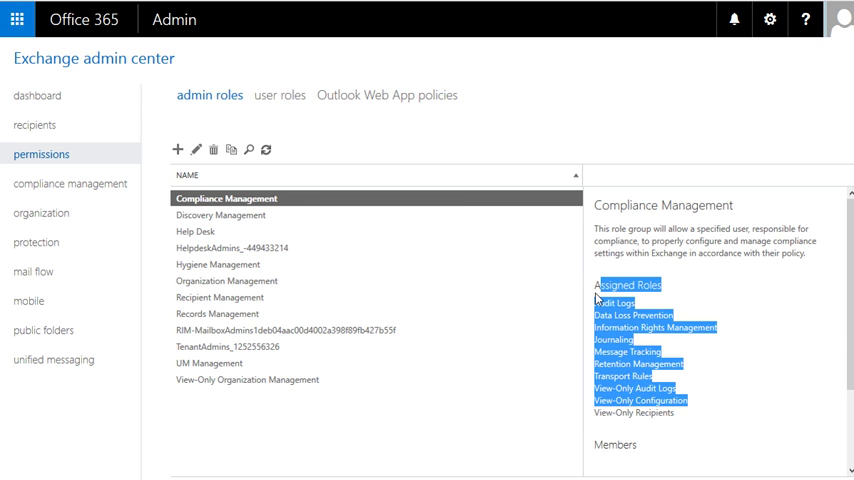
Review the Help Desk role group's roles and members, then the HelpdeskAdmins_-449433214 group's details.
click(196, 232)
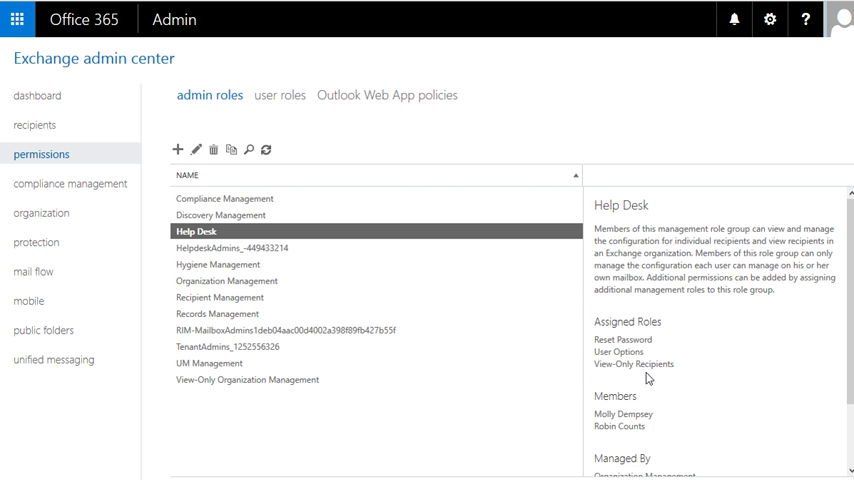
drag(600, 340, 660, 364)
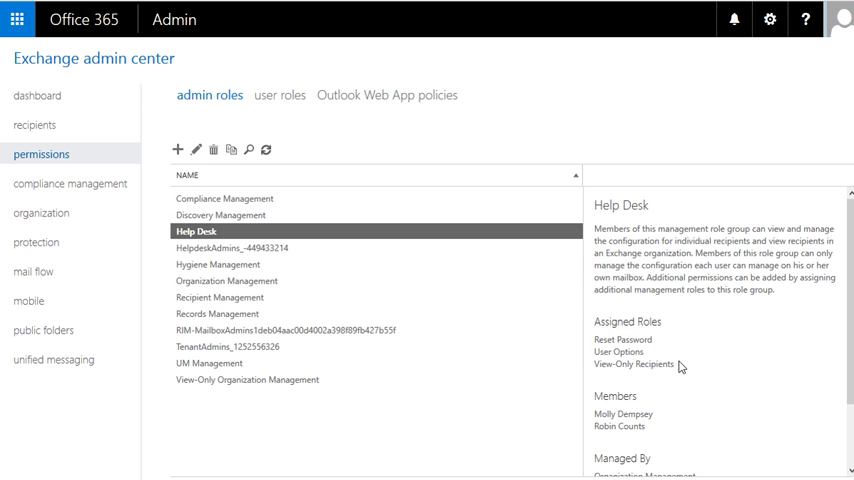
mouse_move(640, 340)
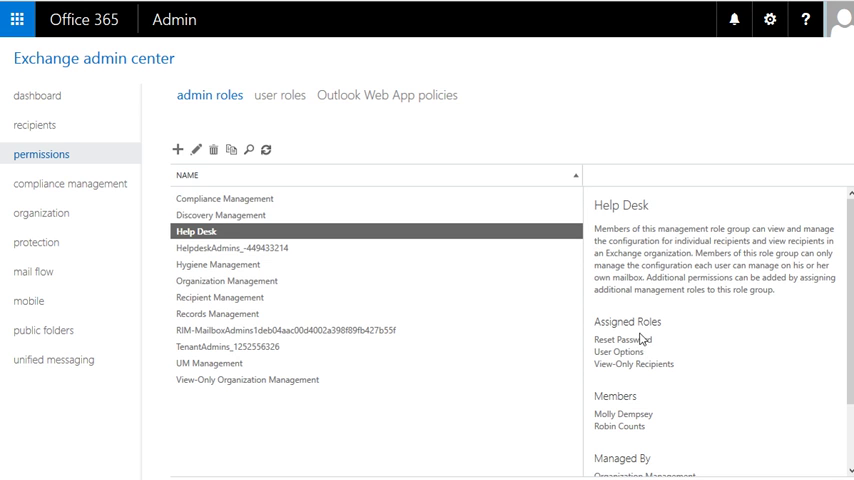
mouse_move(660, 364)
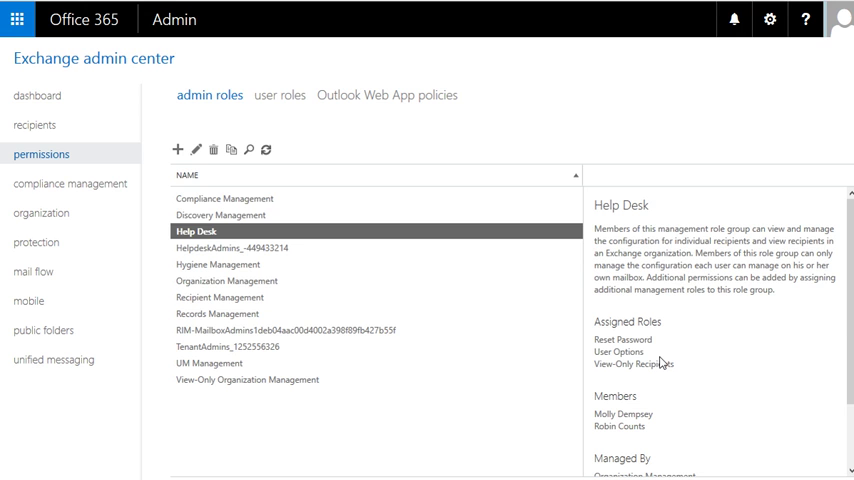
mouse_move(220, 280)
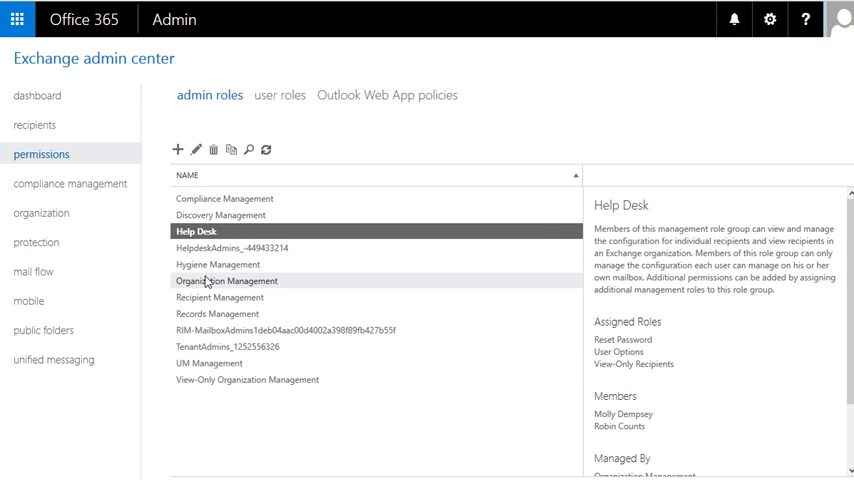
mouse_move(260, 264)
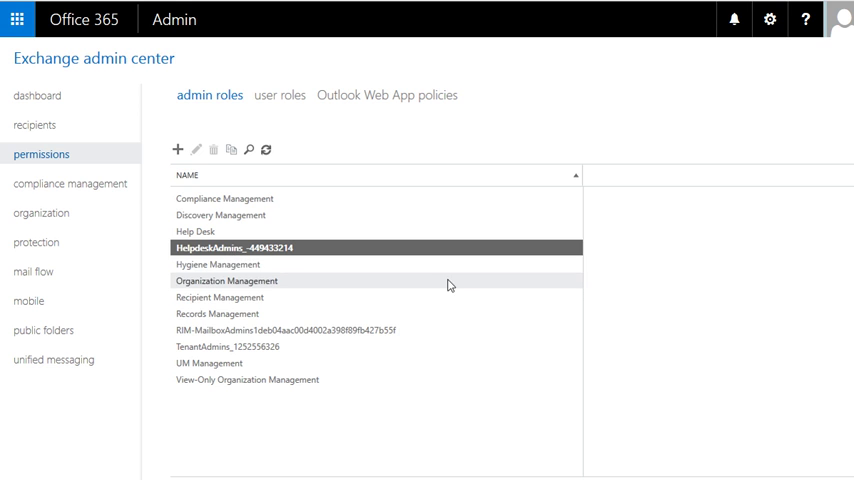
click(244, 248)
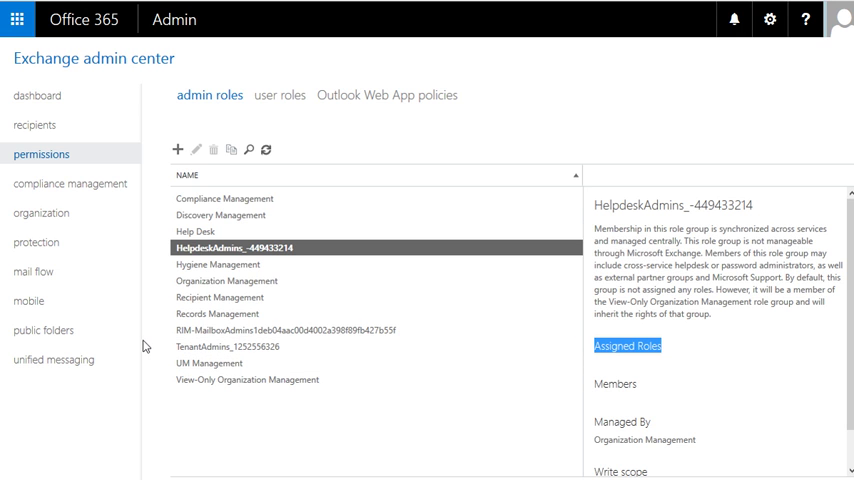
mouse_move(134, 324)
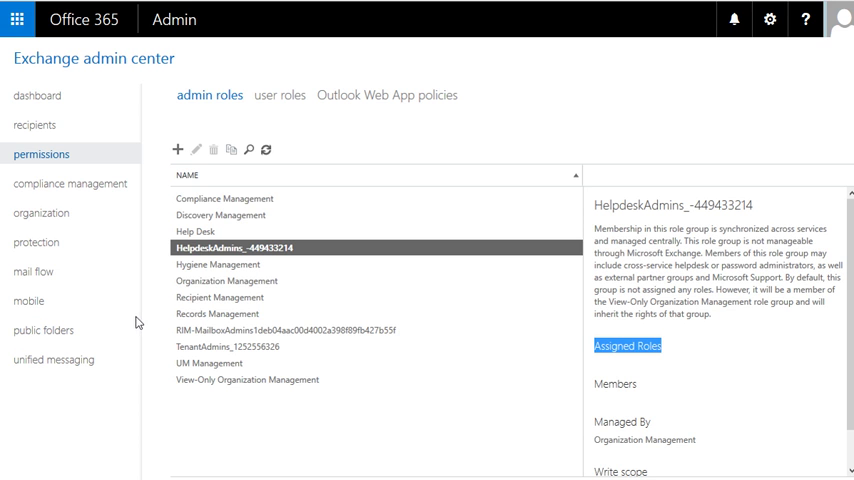
View the user roles list and the Default Role Assignment Policy details.
click(280, 96)
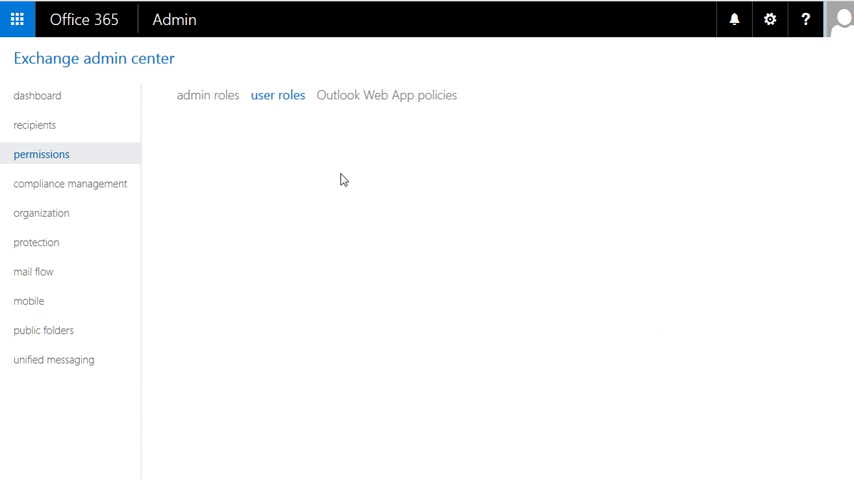
click(278, 96)
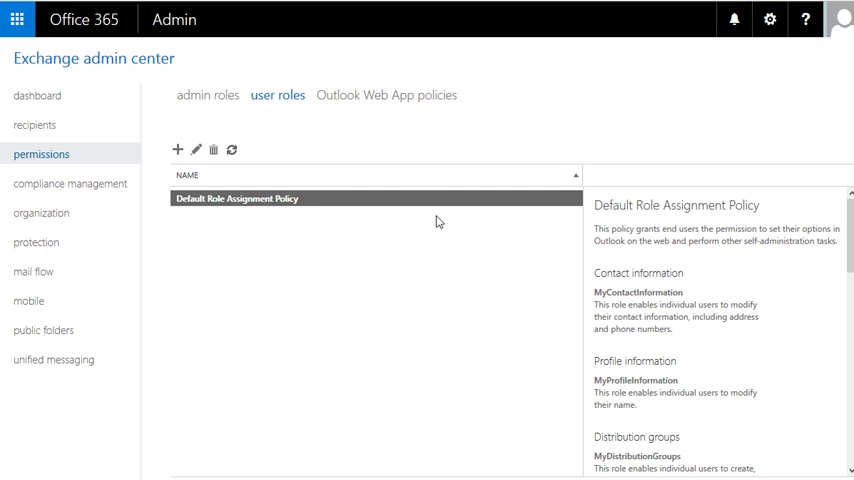
mouse_move(420, 216)
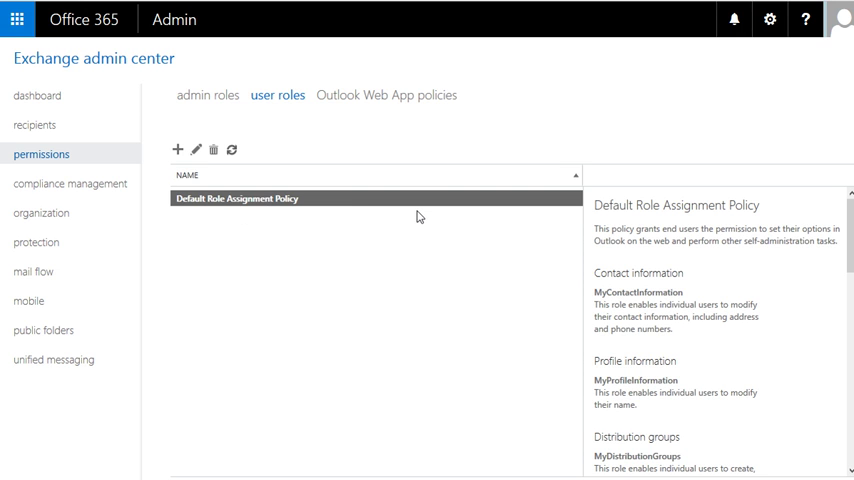
Review OwaMailboxPolicy-Default's enabled features, including Facebook contact sync.
click(382, 96)
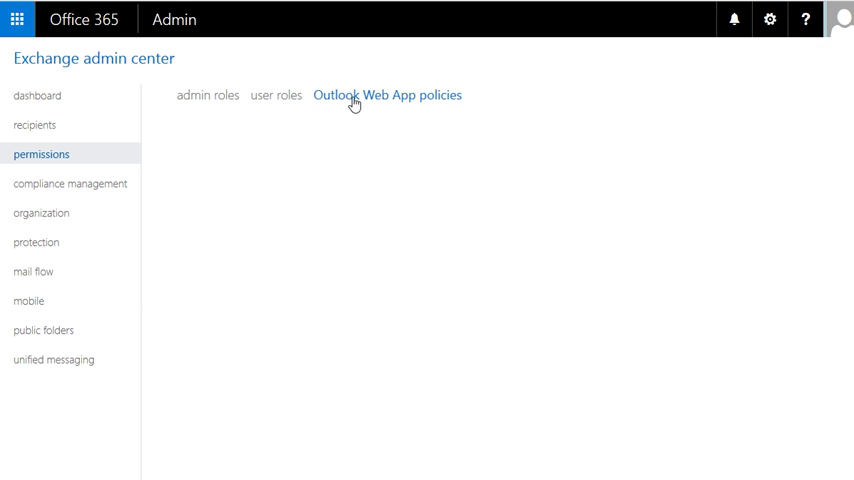
click(390, 96)
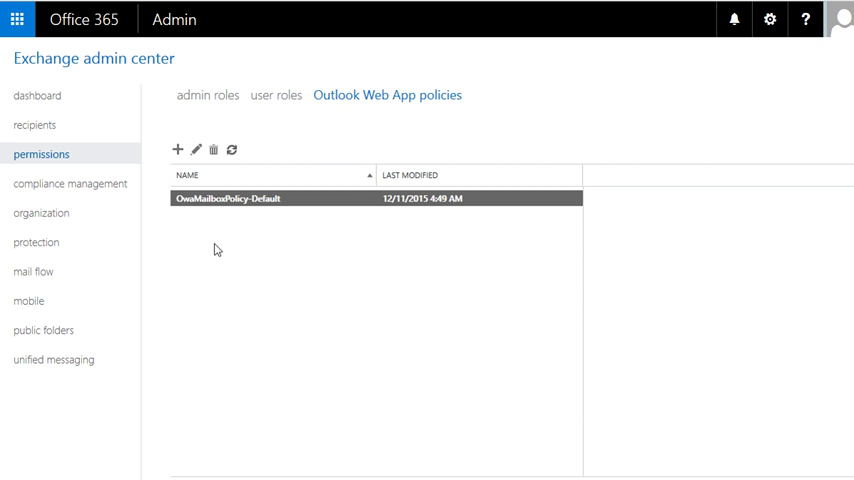
click(230, 198)
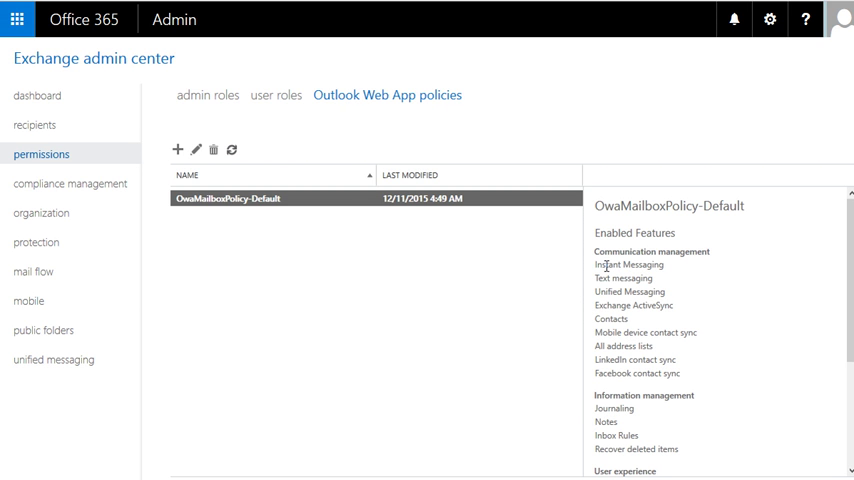
double_click(630, 232)
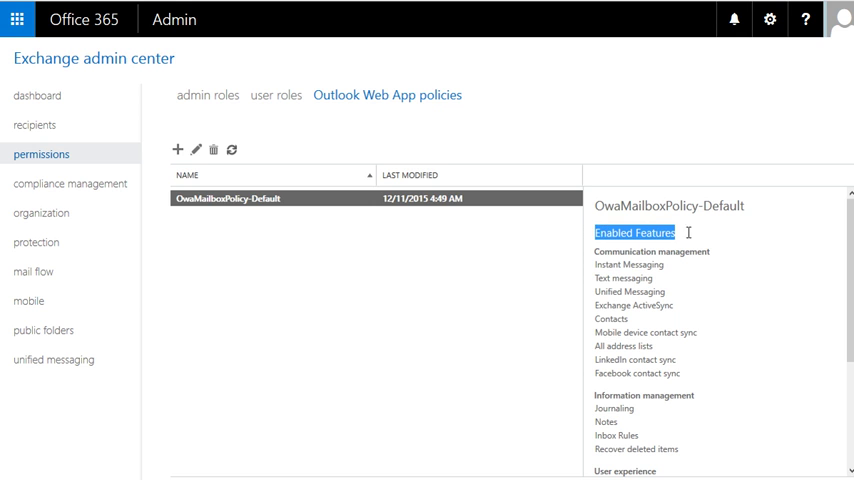
mouse_move(636, 236)
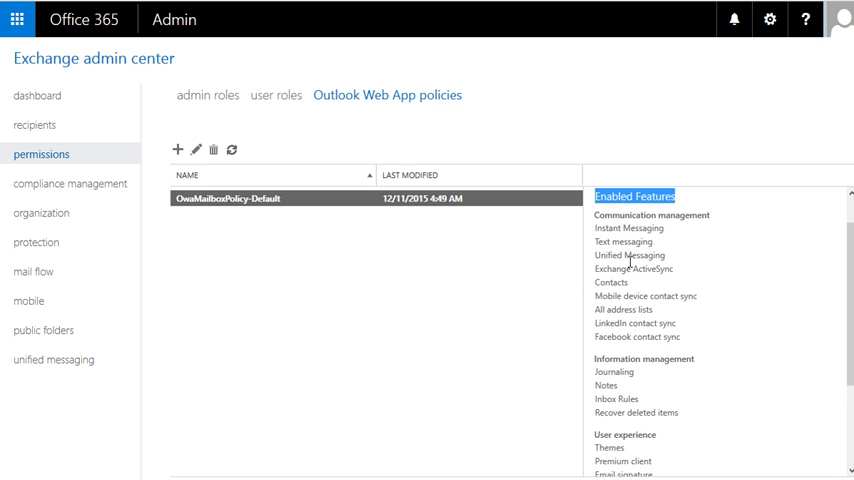
click(636, 336)
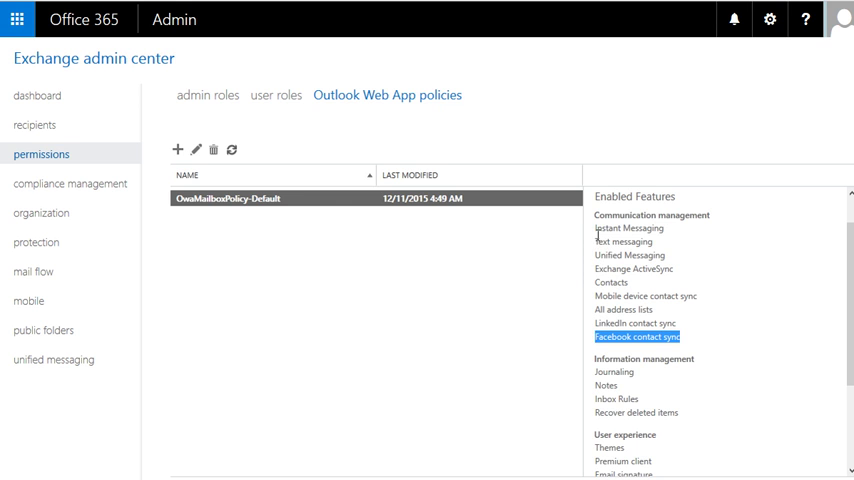
scroll(down, 3)
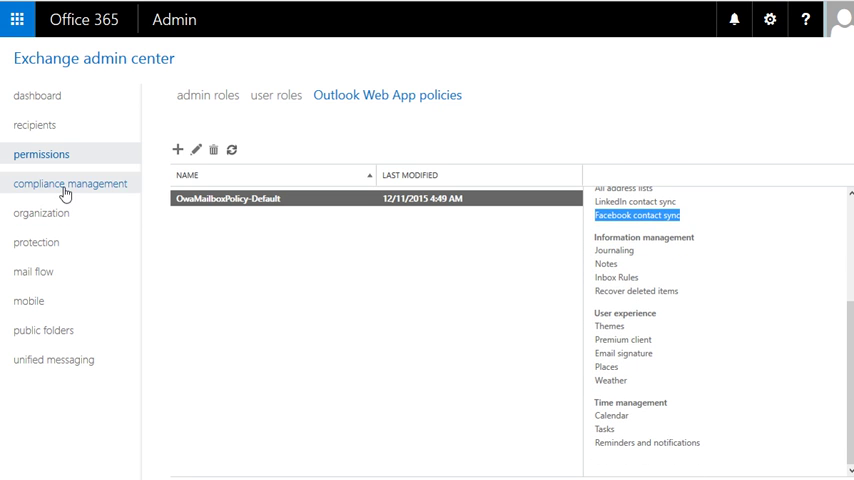
View the compliance management section and organization sharing policies.
click(42, 212)
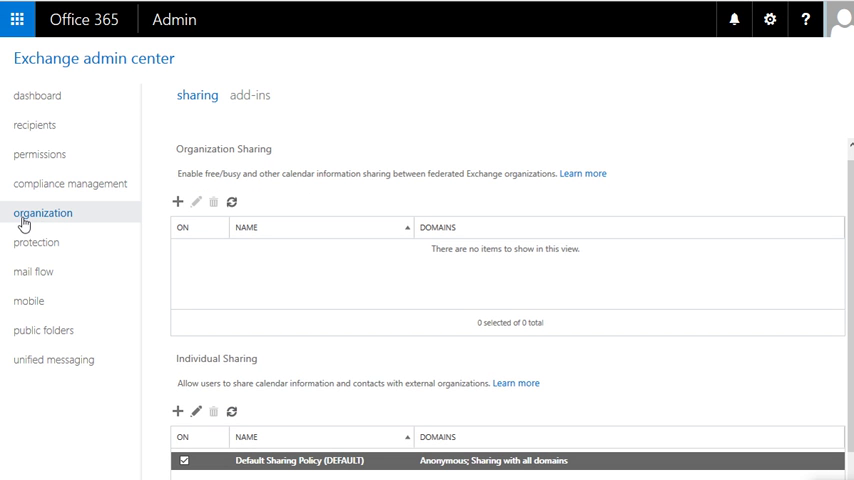
scroll(down, 3)
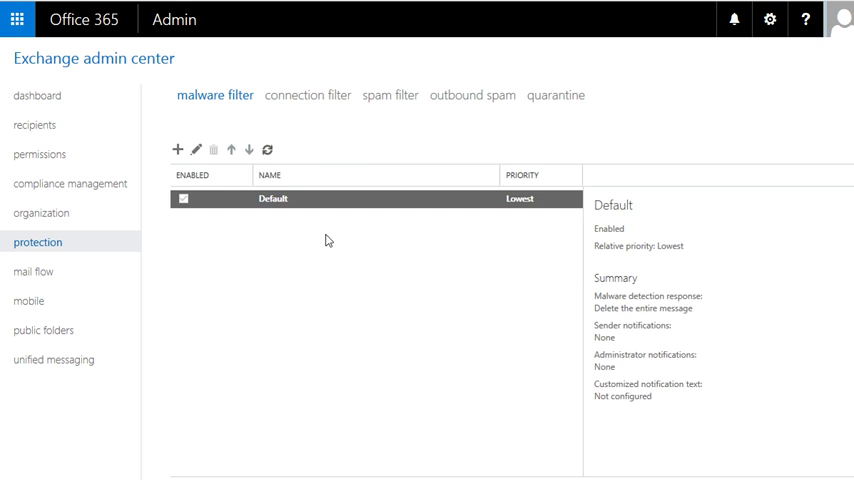
mouse_move(312, 100)
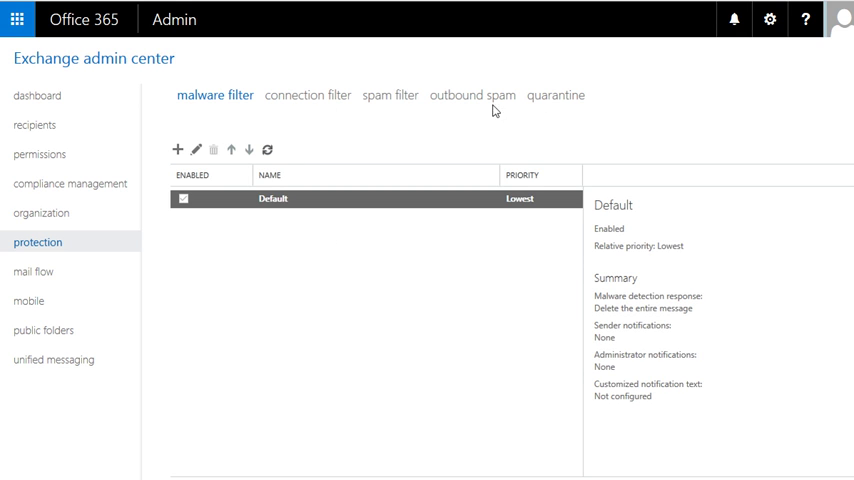
Check the empty quarantine of held messages, then the spam filter list with the Default policy.
click(550, 96)
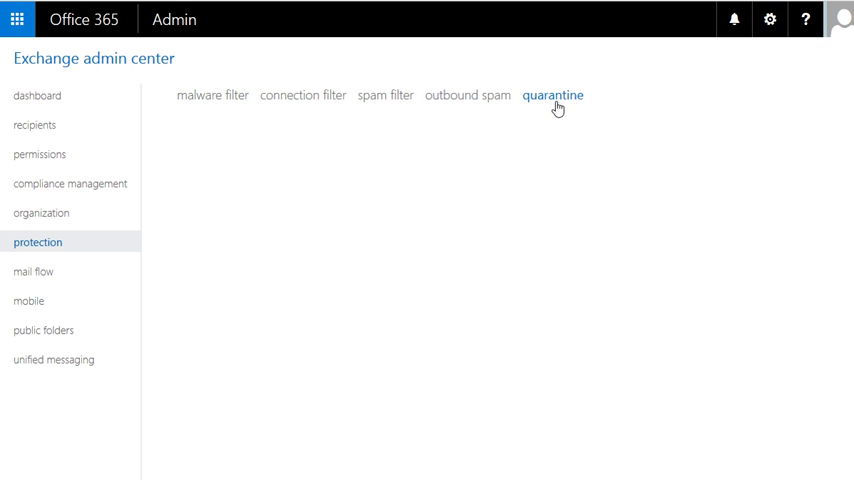
click(552, 96)
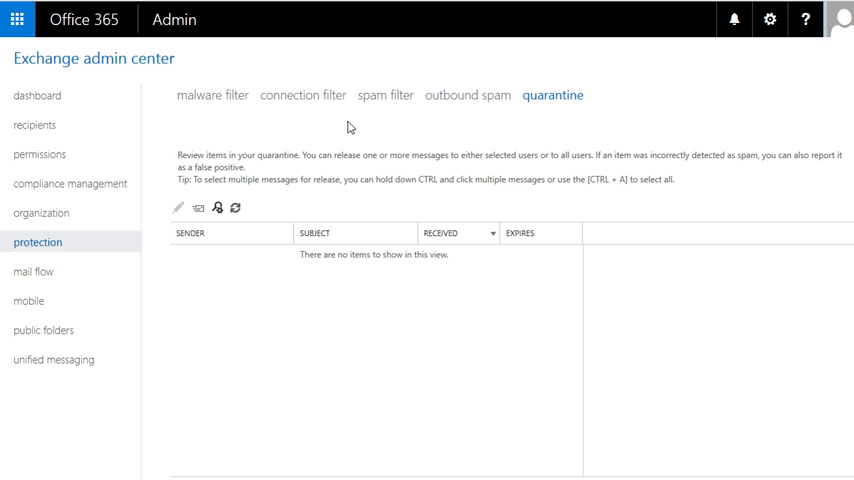
mouse_move(256, 306)
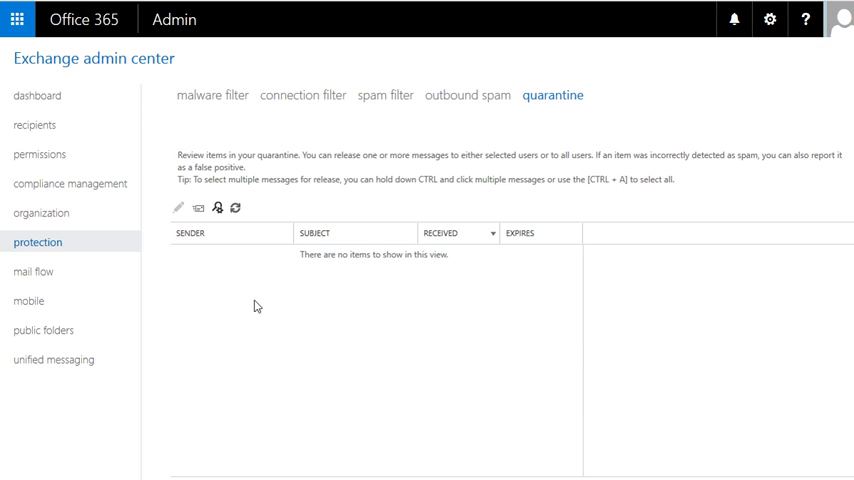
mouse_move(214, 284)
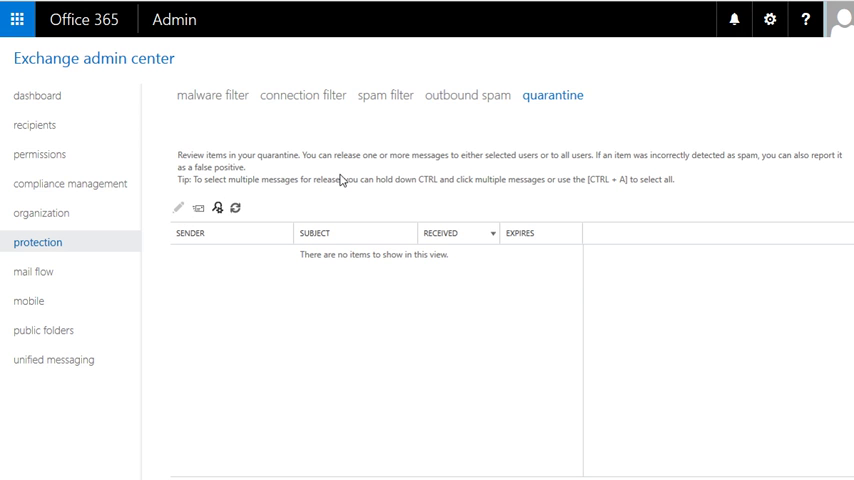
mouse_move(322, 208)
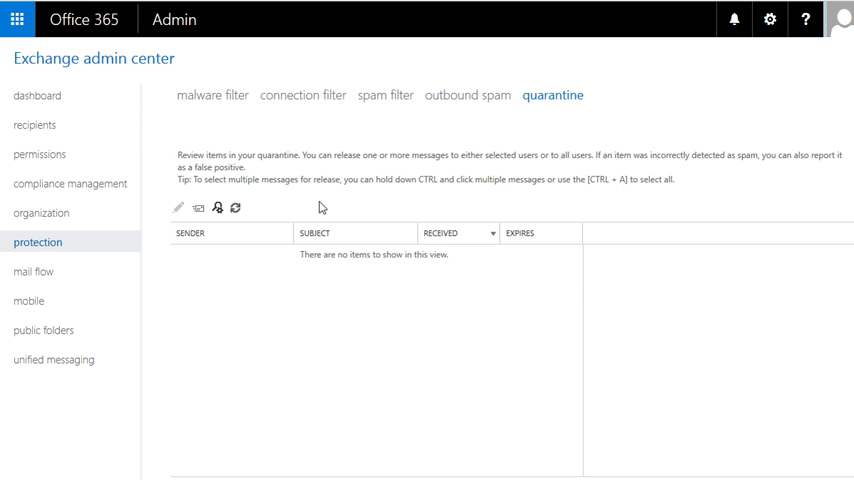
mouse_move(308, 200)
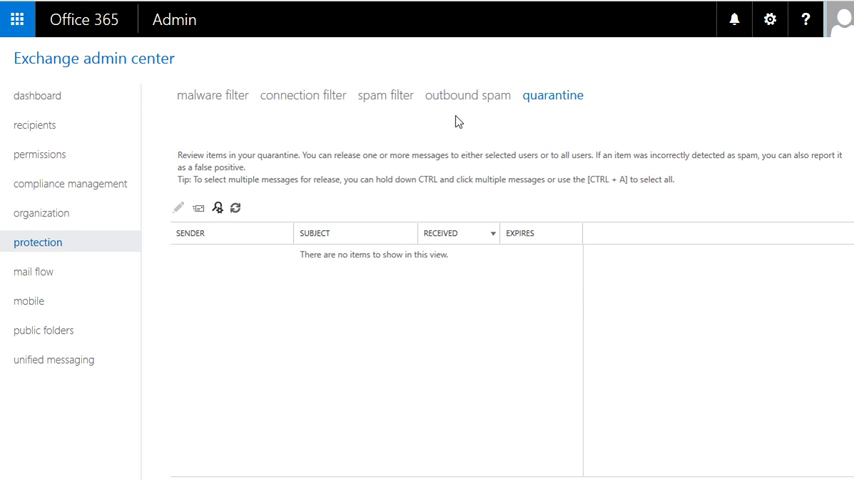
mouse_move(160, 292)
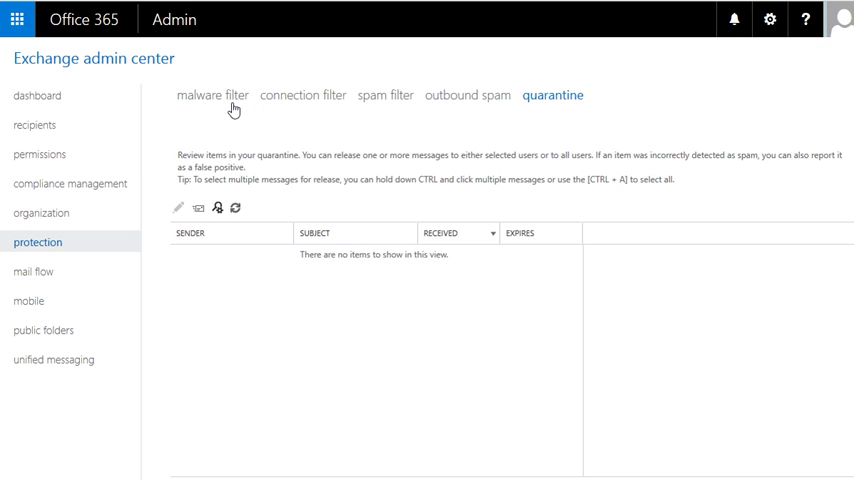
click(386, 96)
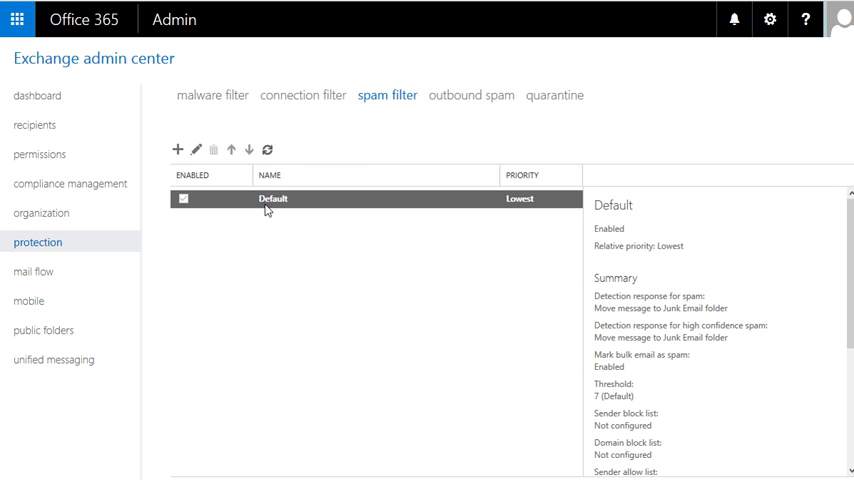
mouse_move(238, 324)
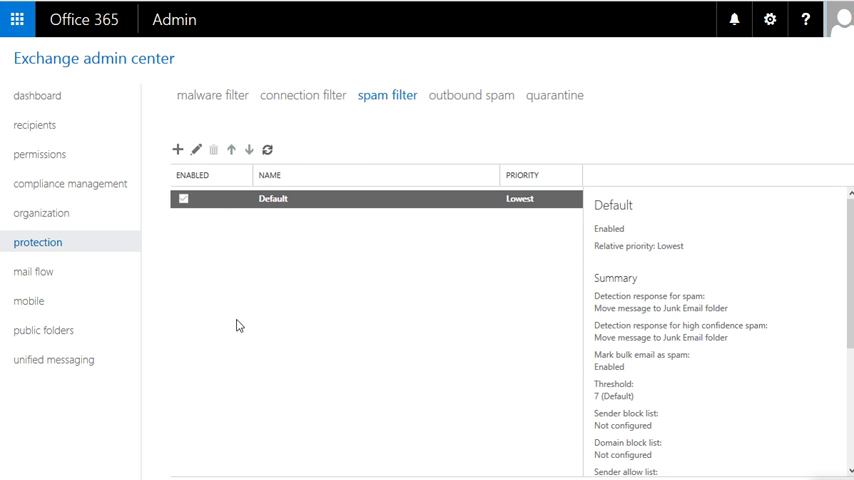
Review the Sent to scope Outside the organization rule's details and the new-rule options.
click(32, 272)
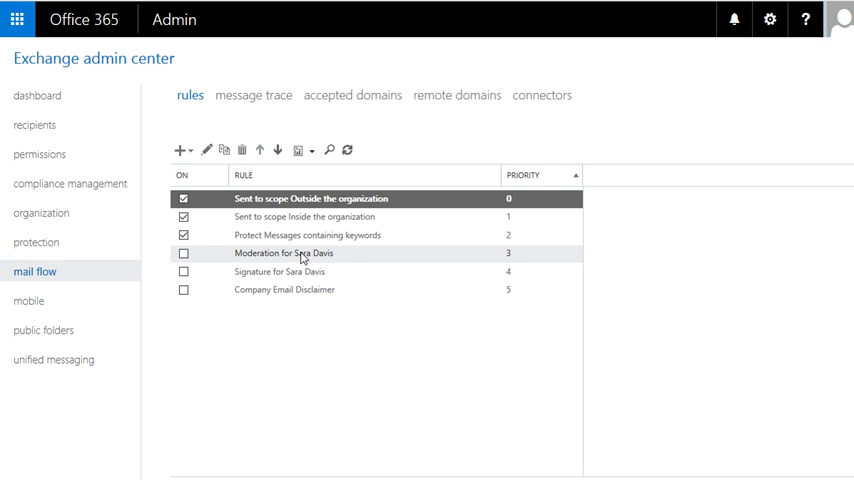
click(310, 198)
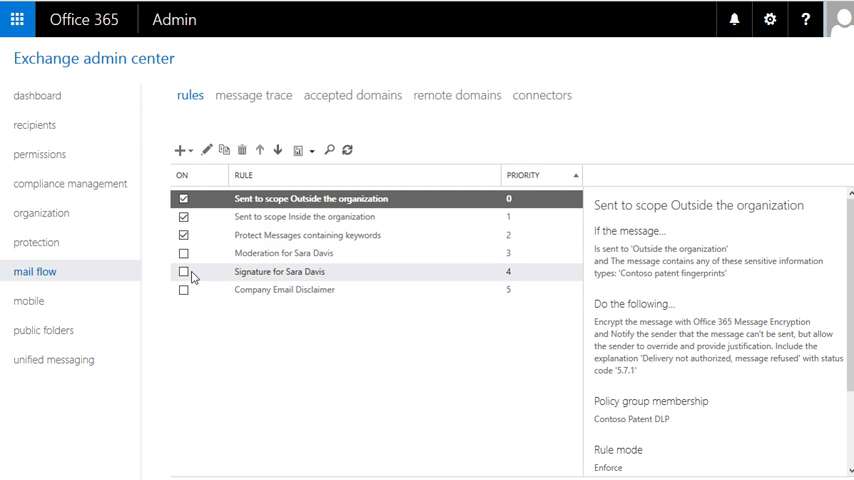
mouse_move(256, 252)
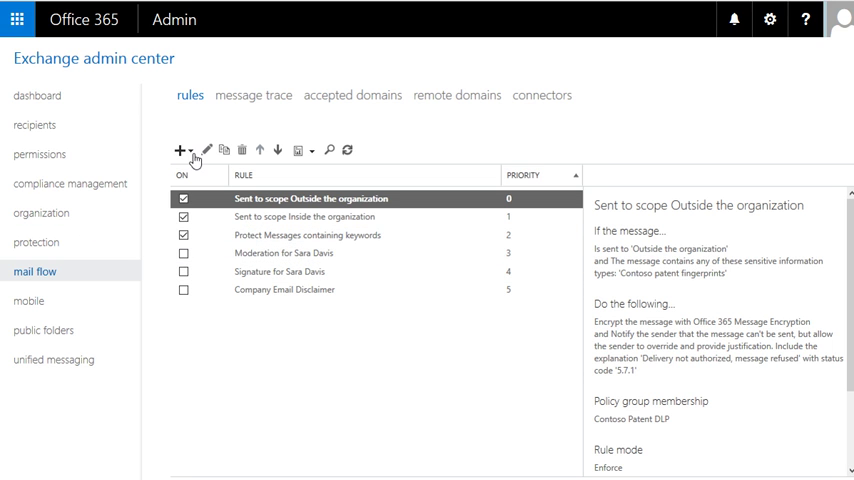
click(180, 150)
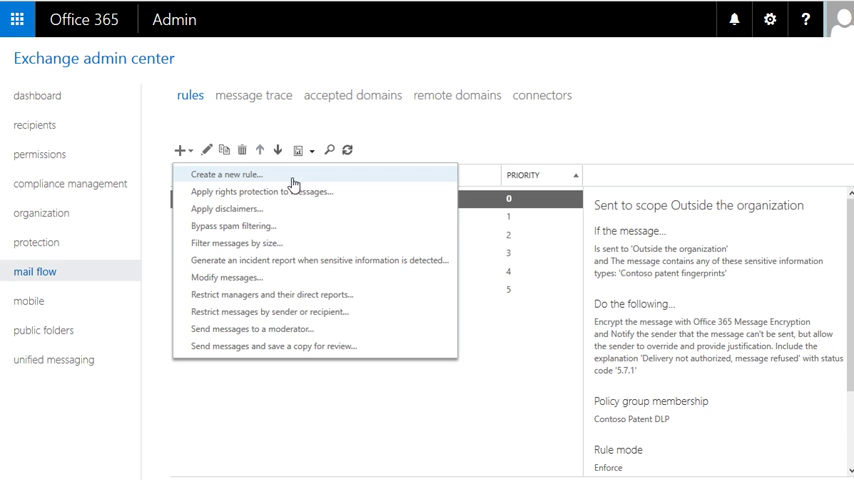
mouse_move(306, 192)
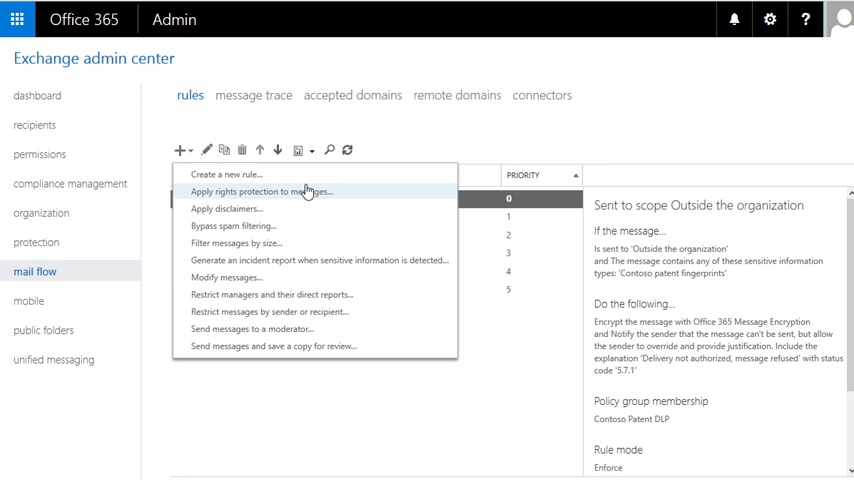
mouse_move(292, 294)
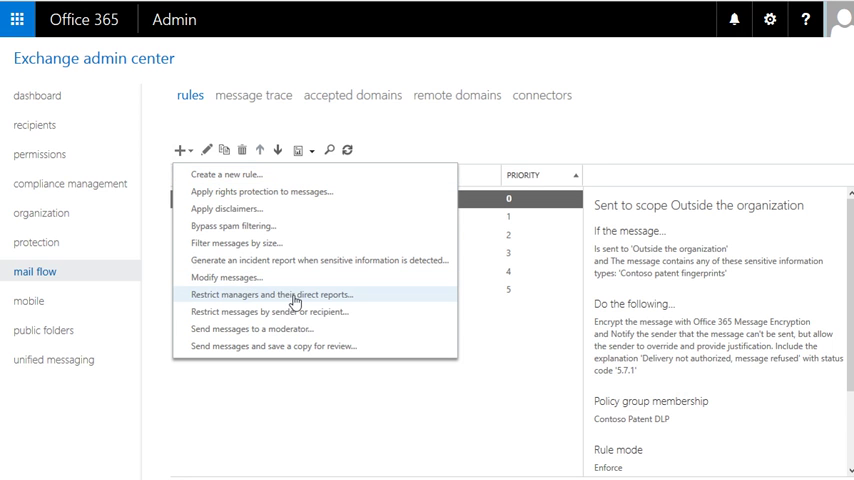
mouse_move(252, 328)
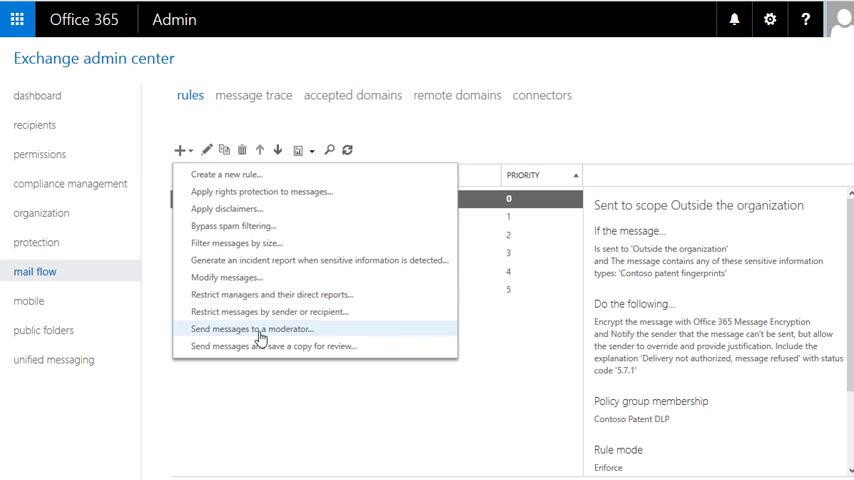
mouse_move(228, 178)
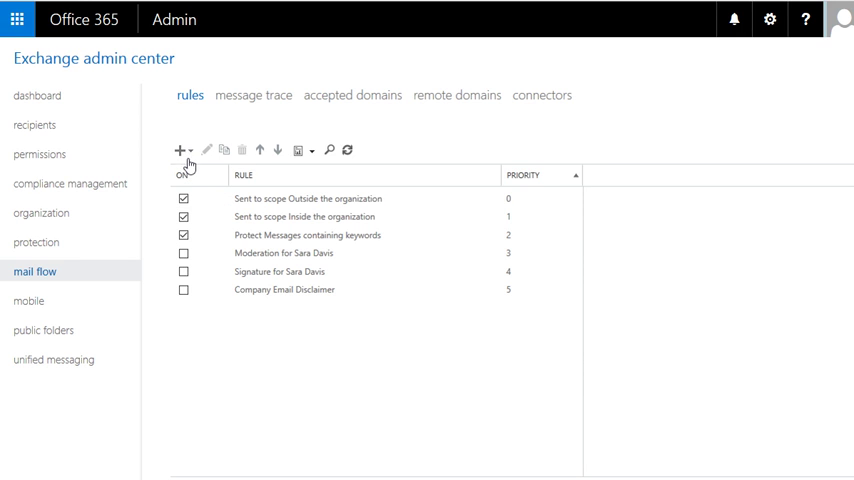
mouse_move(180, 148)
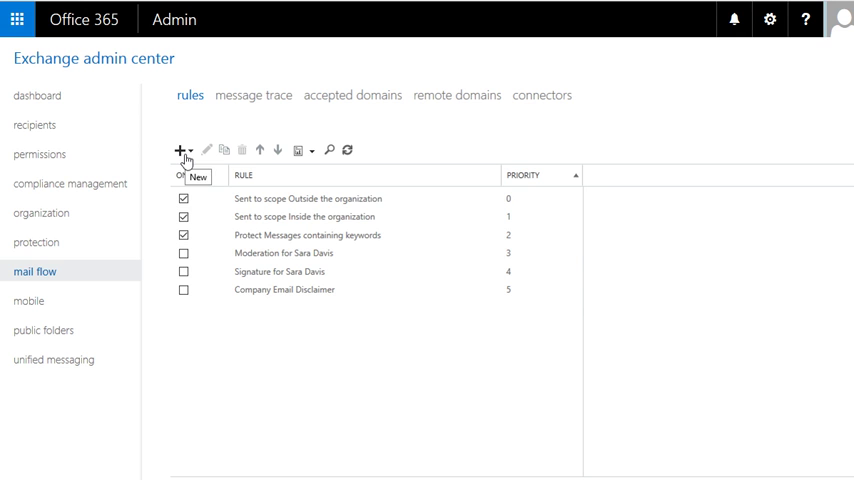
mouse_move(208, 142)
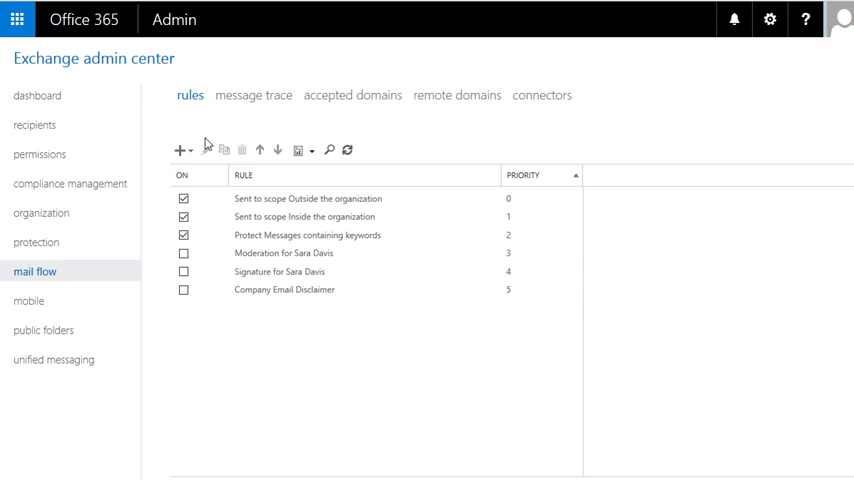
Review the message trace form's date range (Tue 12/15/2015), delivery status, message ID, sender and recipient criteria.
click(256, 96)
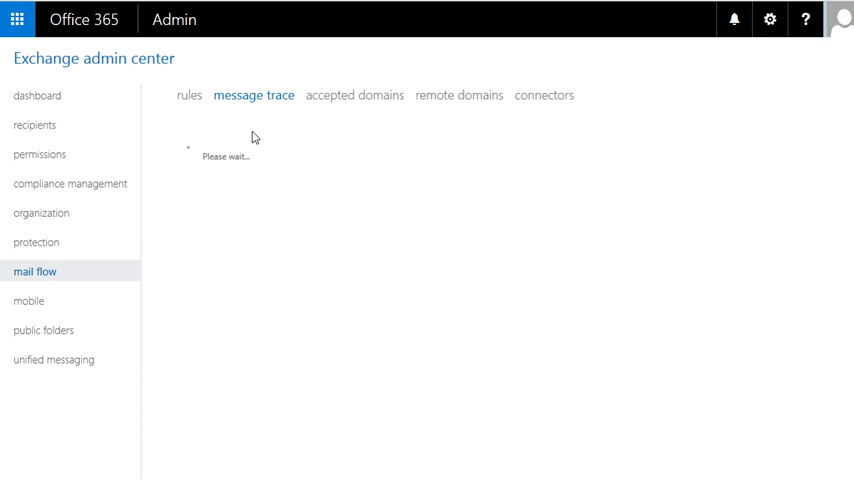
click(256, 96)
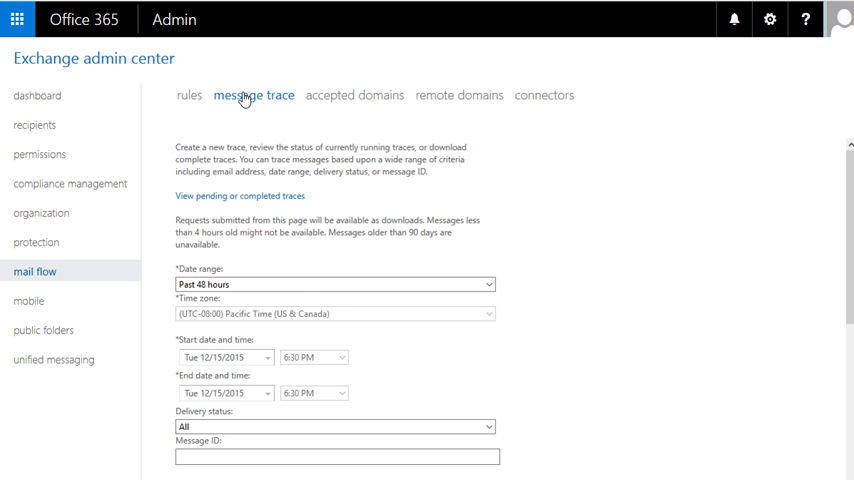
scroll(down, 3)
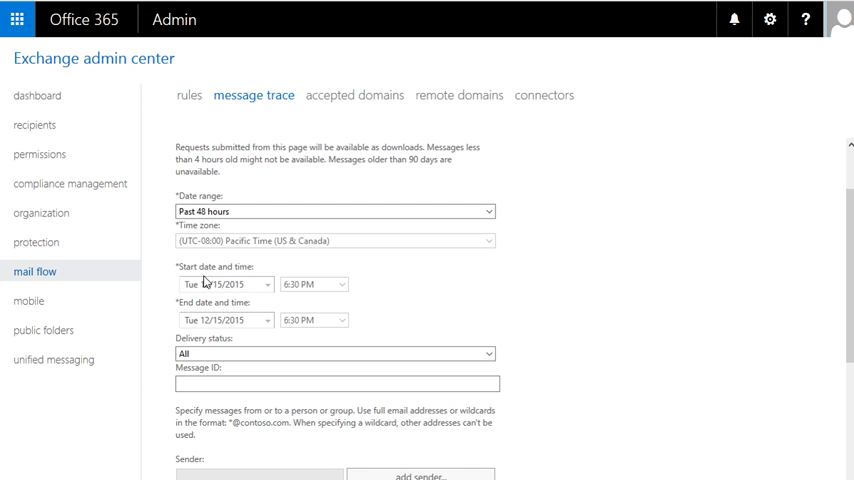
mouse_move(286, 272)
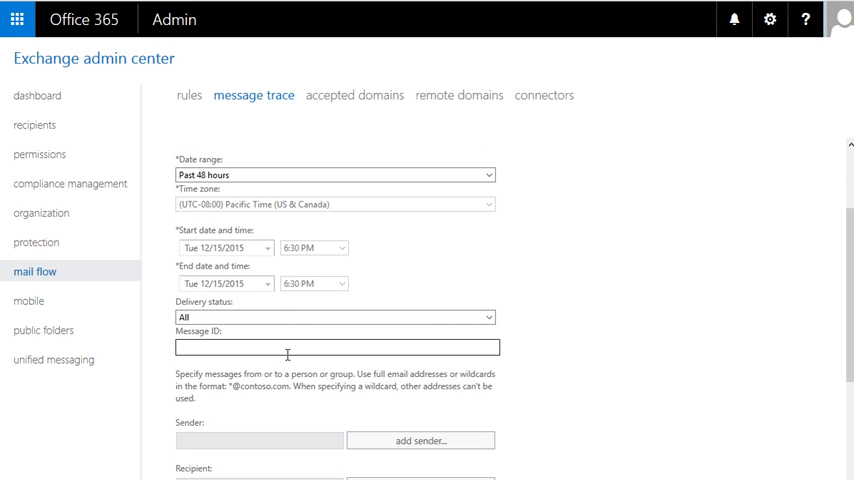
mouse_move(320, 308)
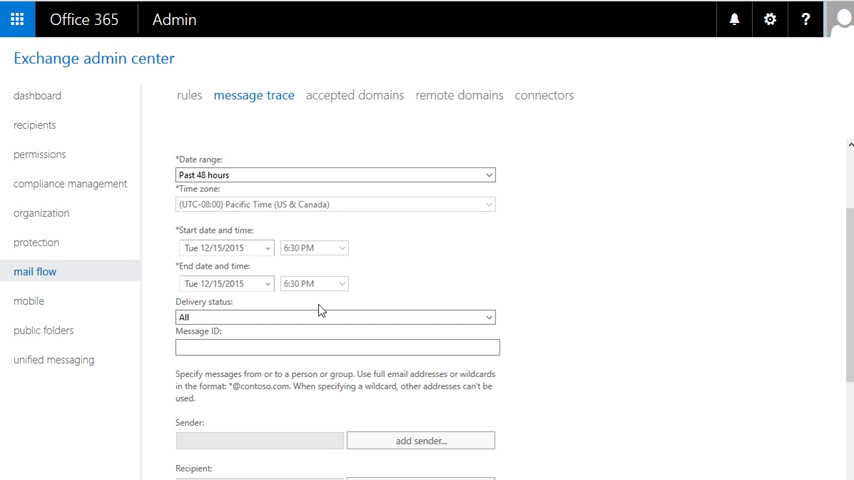
scroll(down, 3)
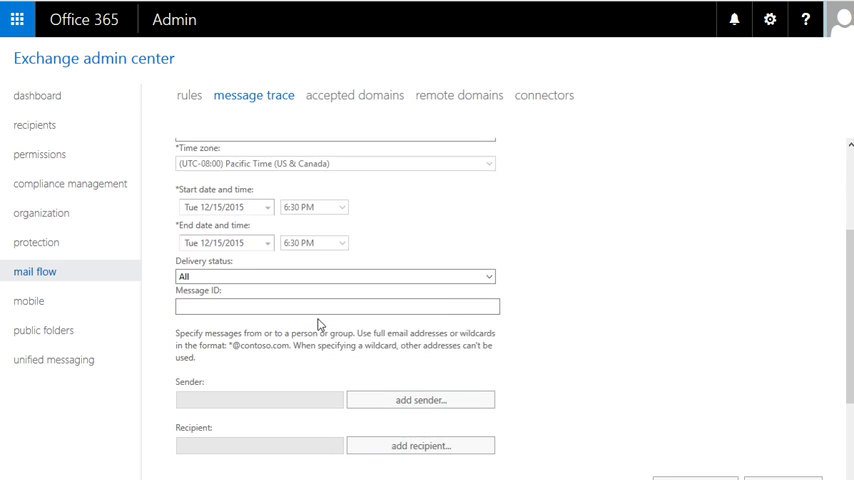
scroll(down, 3)
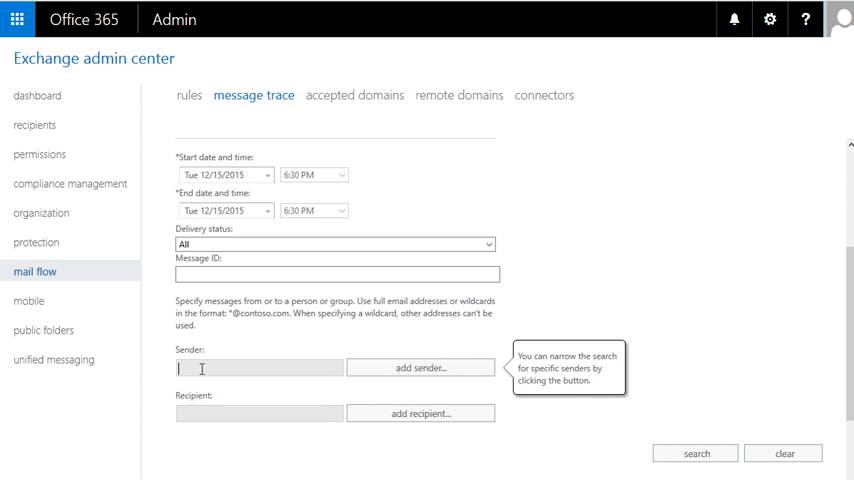
mouse_move(198, 368)
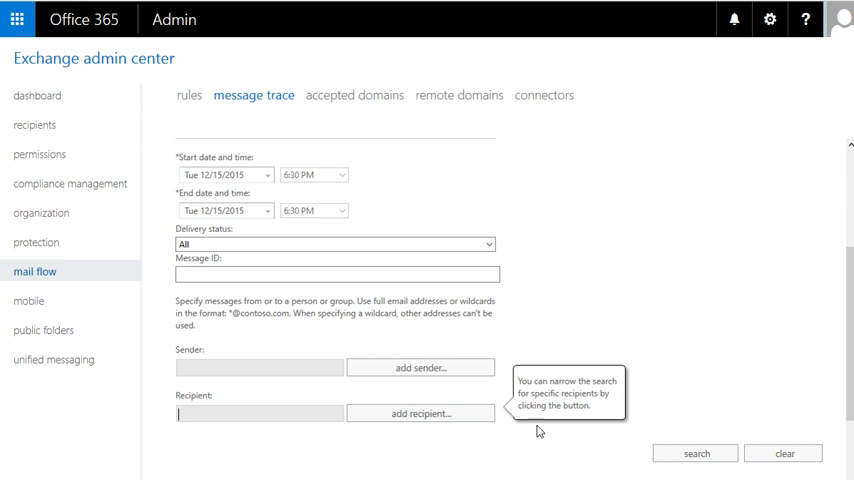
mouse_move(322, 168)
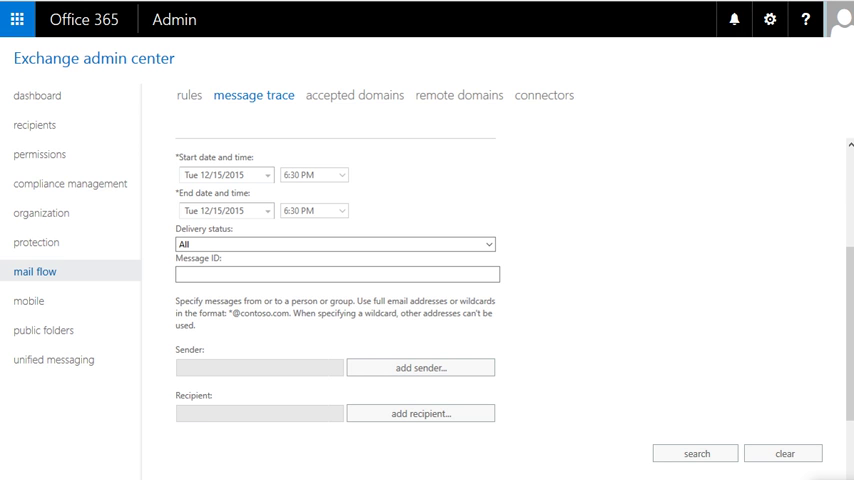
Run the message trace and view the top Yammer activity message's final delivery event.
click(696, 454)
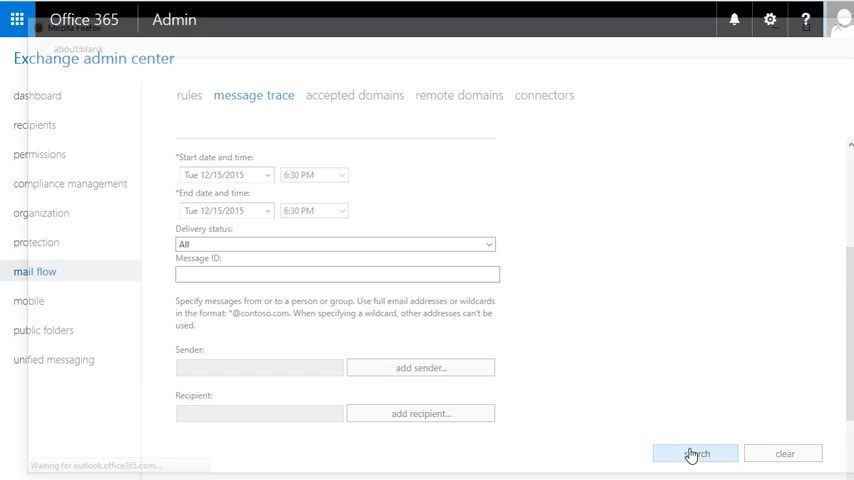
click(702, 456)
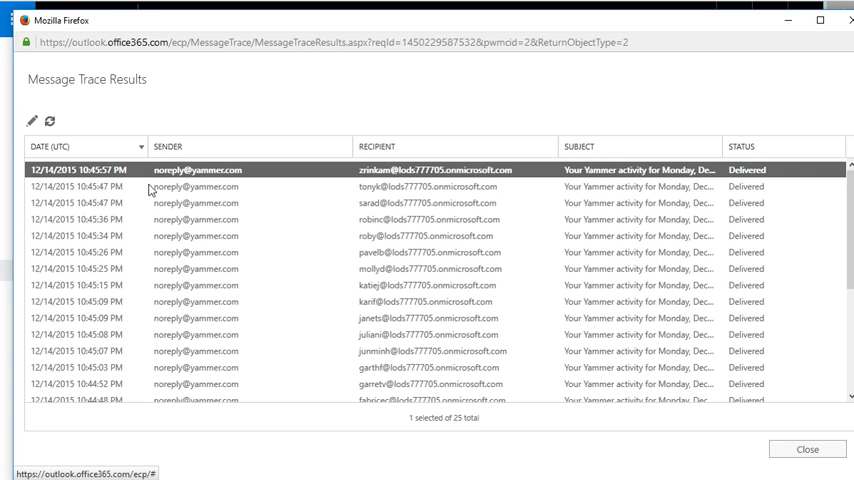
mouse_move(756, 196)
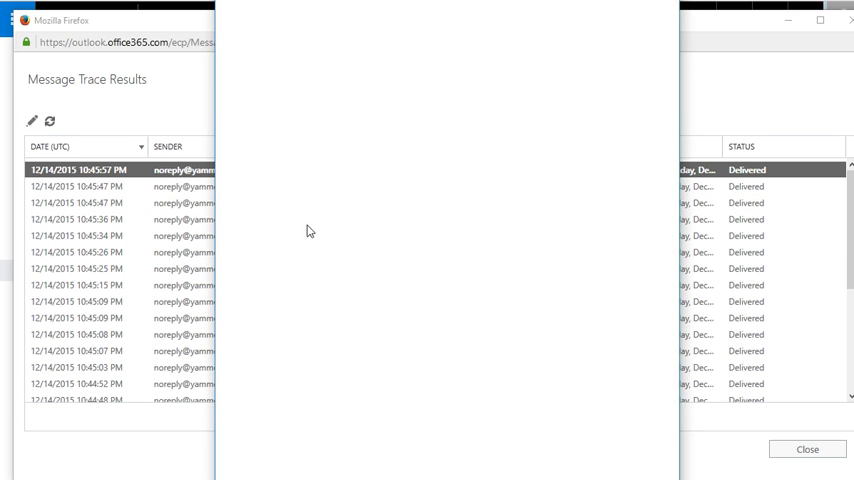
double_click(90, 168)
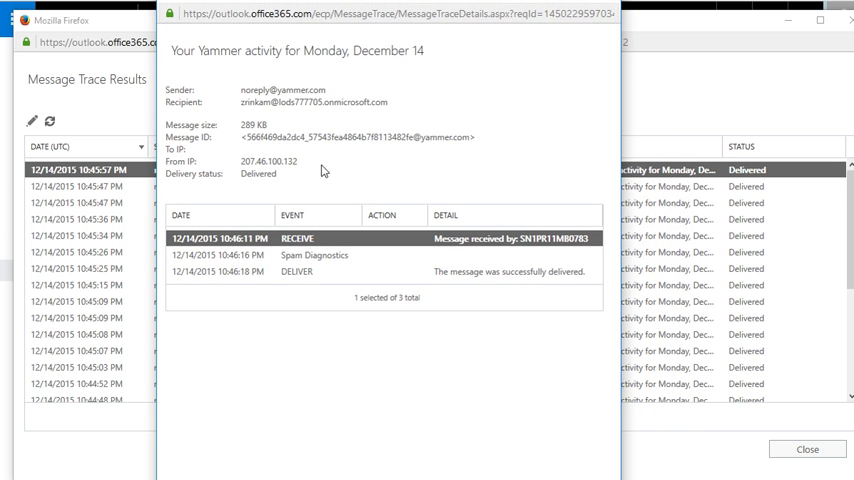
double_click(272, 160)
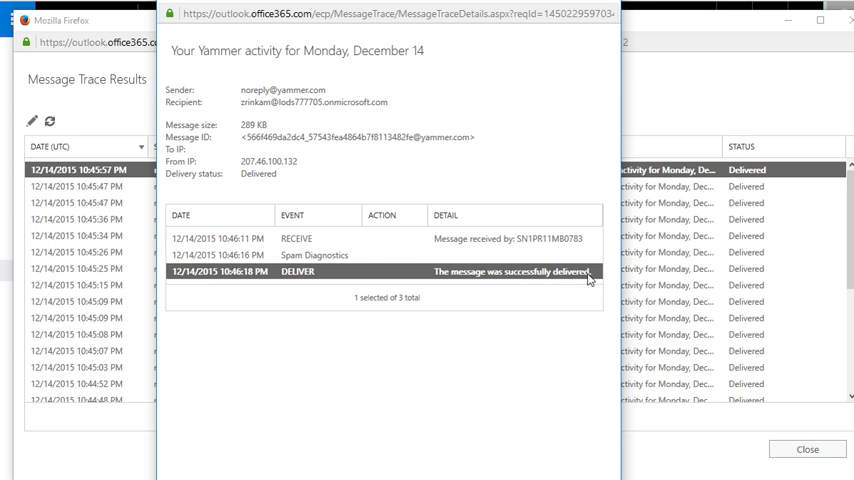
mouse_move(242, 176)
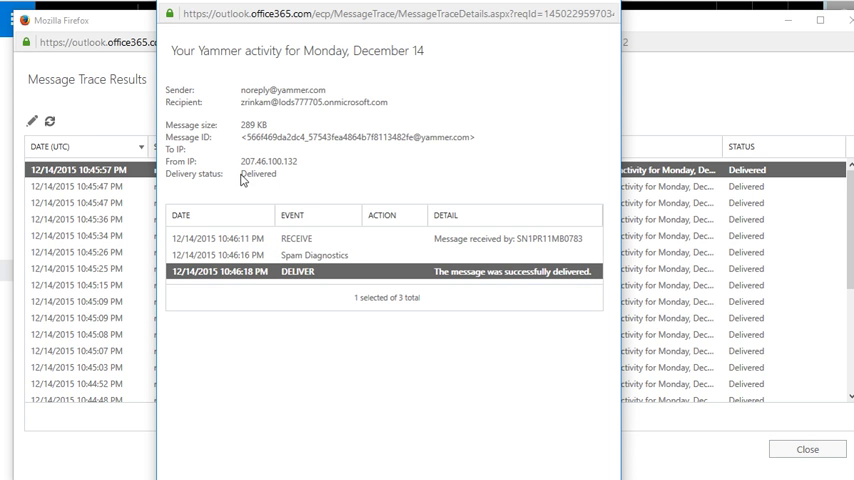
mouse_move(392, 236)
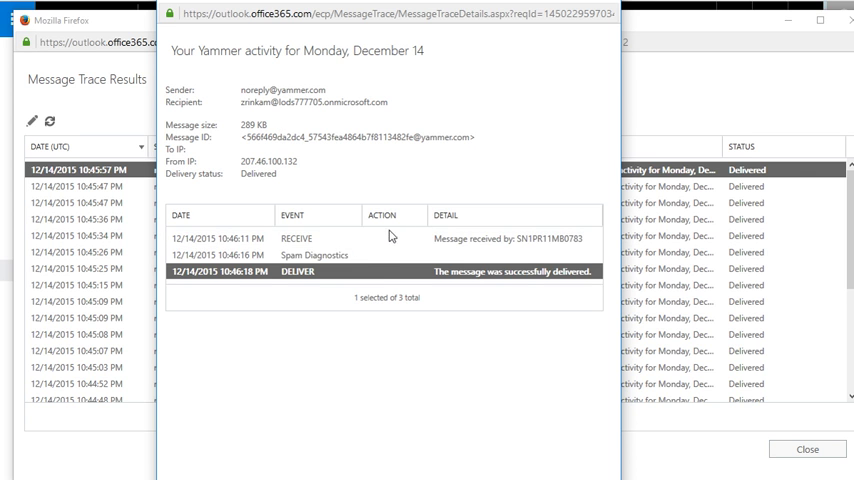
mouse_move(192, 214)
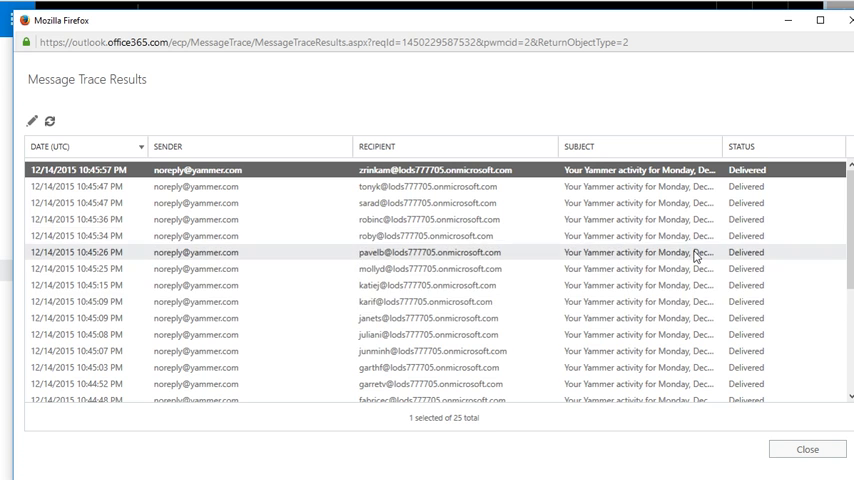
scroll(down, 3)
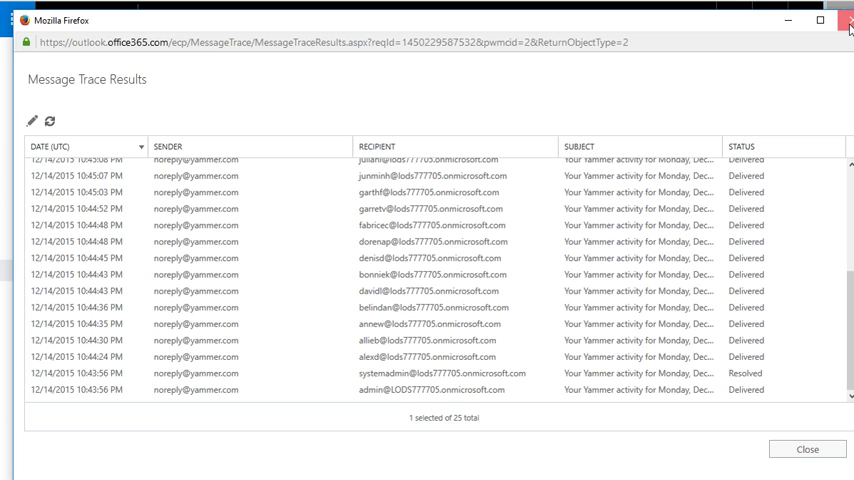
Close the message trace results window.
click(844, 24)
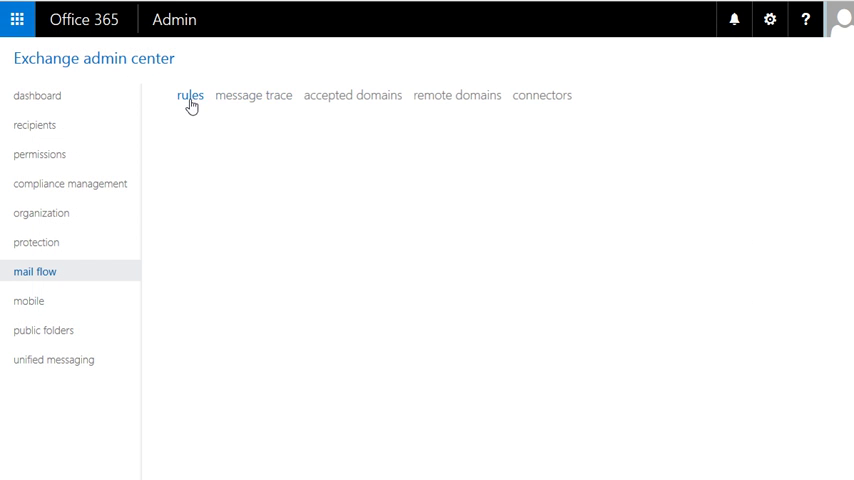
View the Sent to scope Outside the organization rule's details, then move to the mobile section.
click(188, 96)
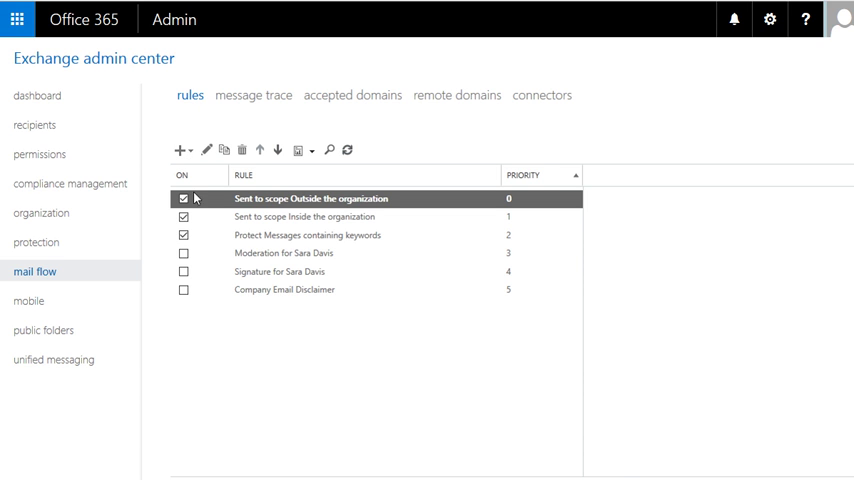
click(312, 198)
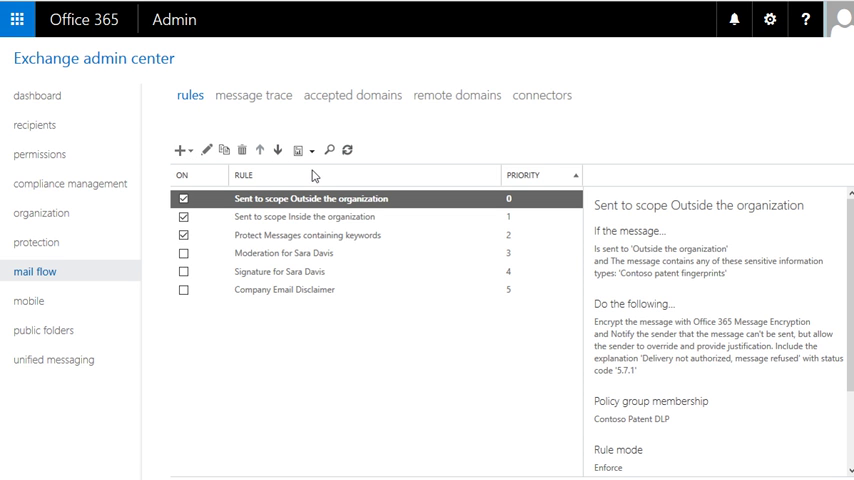
mouse_move(340, 252)
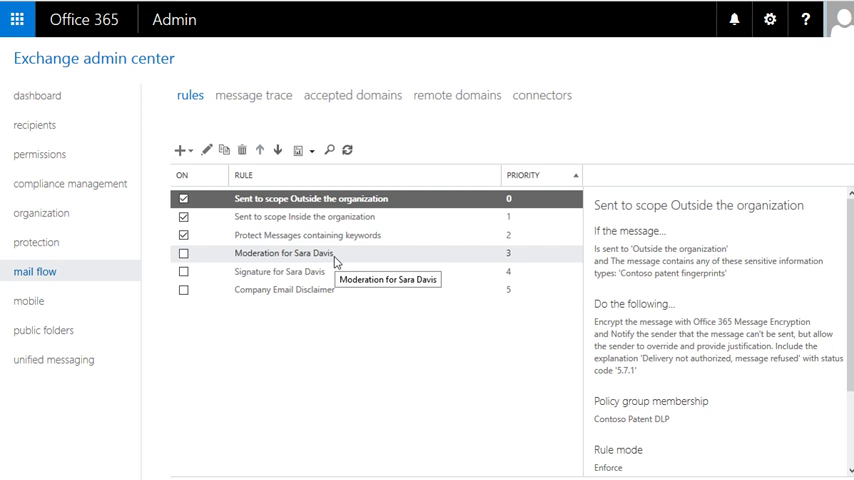
mouse_move(464, 116)
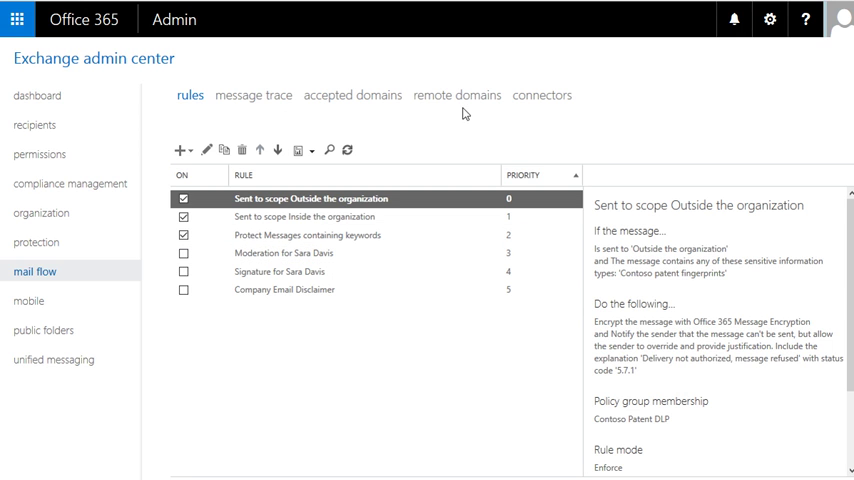
mouse_move(530, 100)
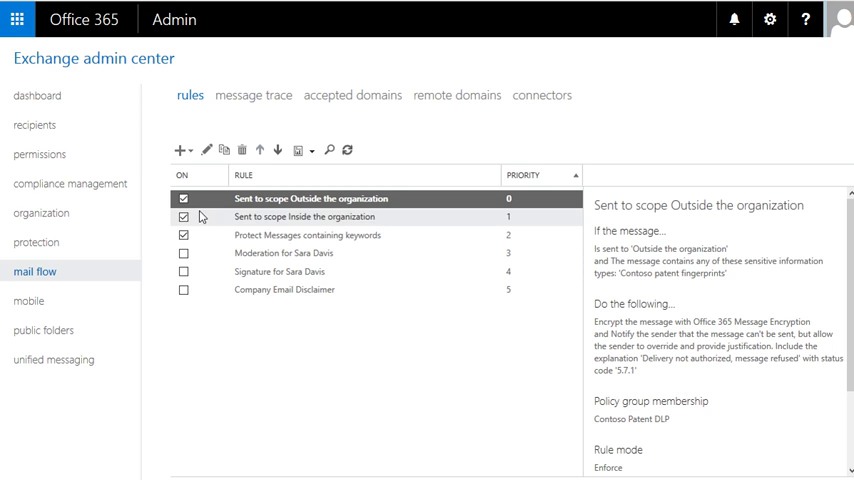
mouse_move(536, 104)
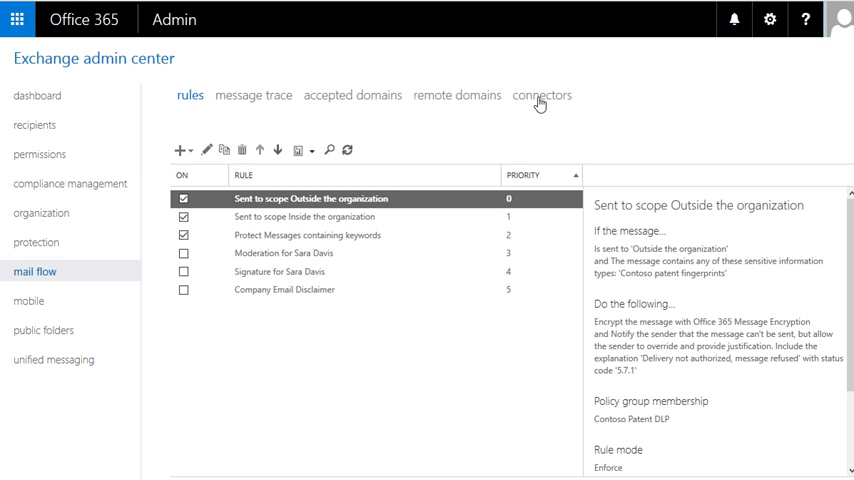
click(30, 300)
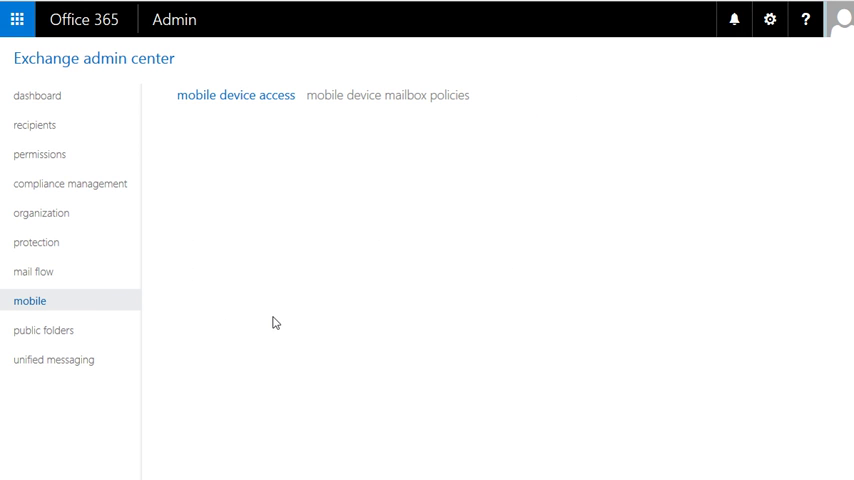
mouse_move(256, 272)
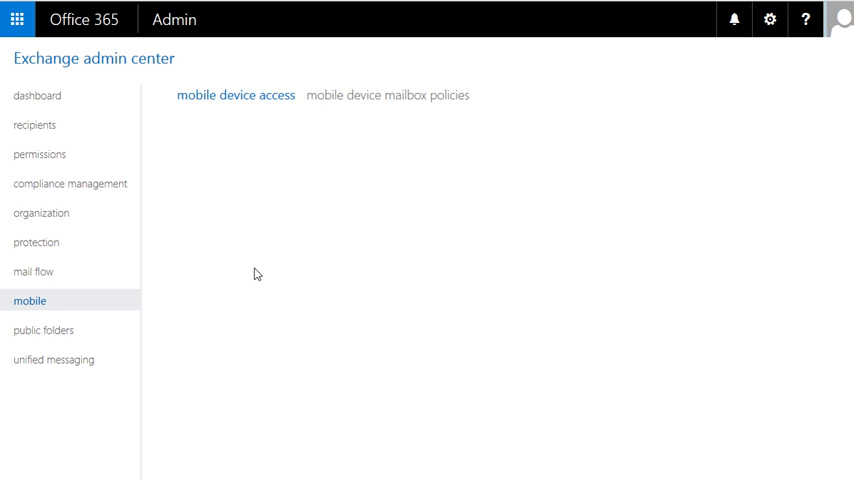
Review the mobile device access settings, then move to the public folders section.
click(236, 96)
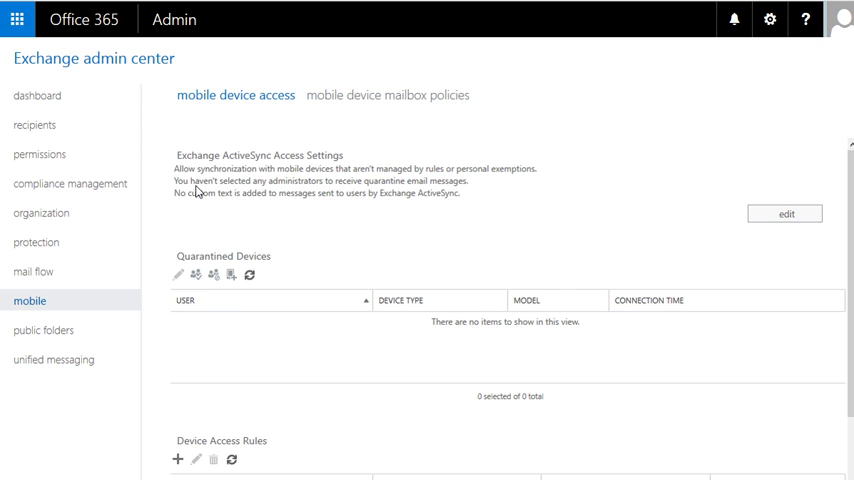
mouse_move(308, 210)
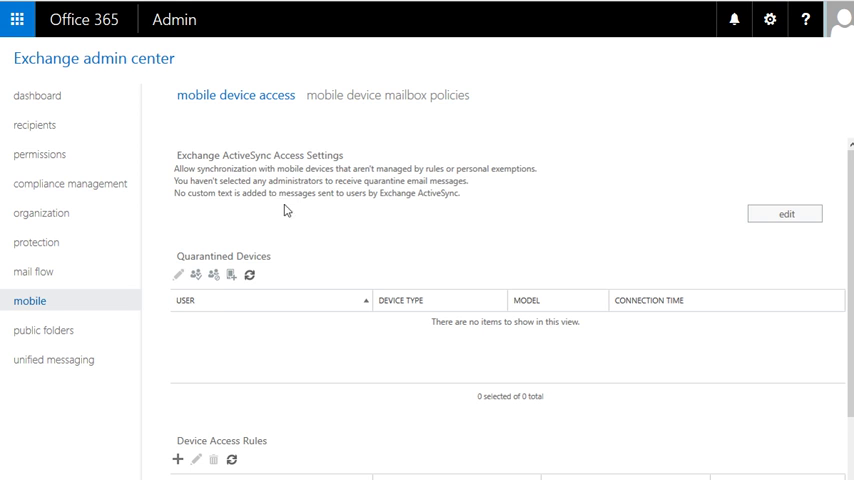
scroll(down, 3)
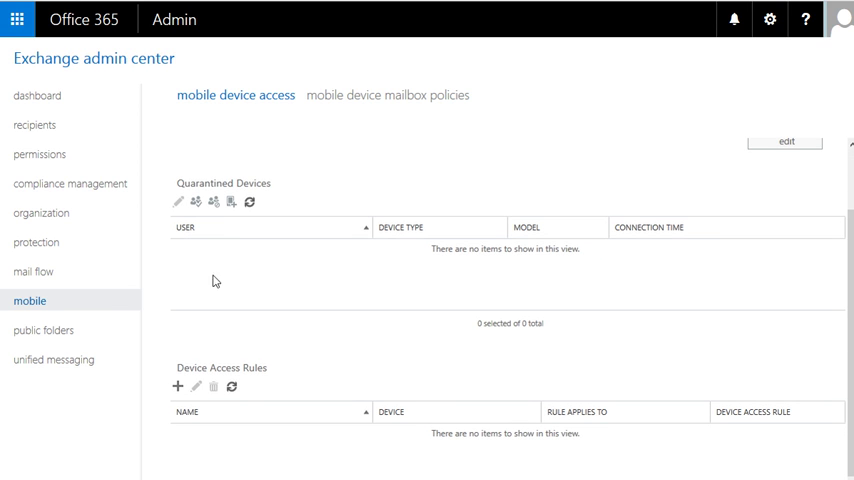
mouse_move(260, 216)
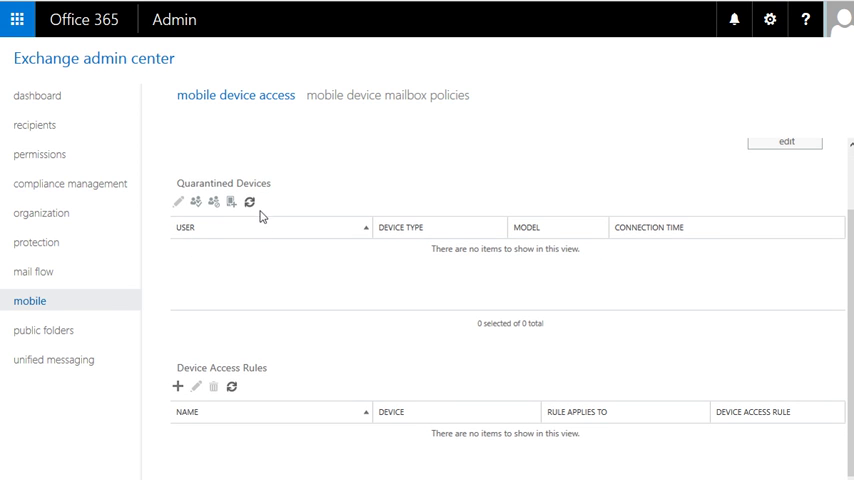
mouse_move(250, 204)
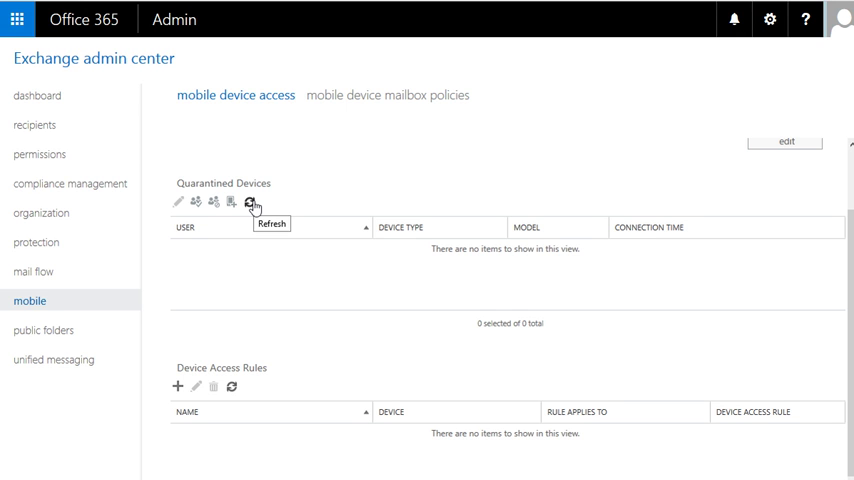
mouse_move(228, 208)
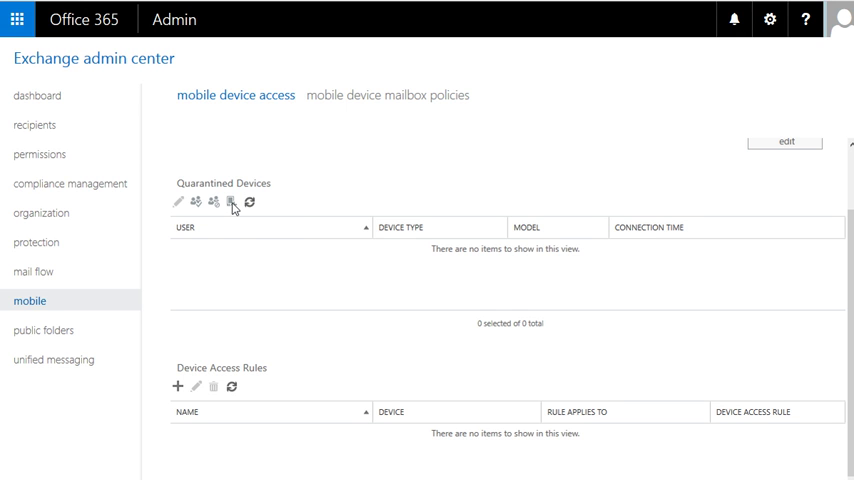
mouse_move(176, 204)
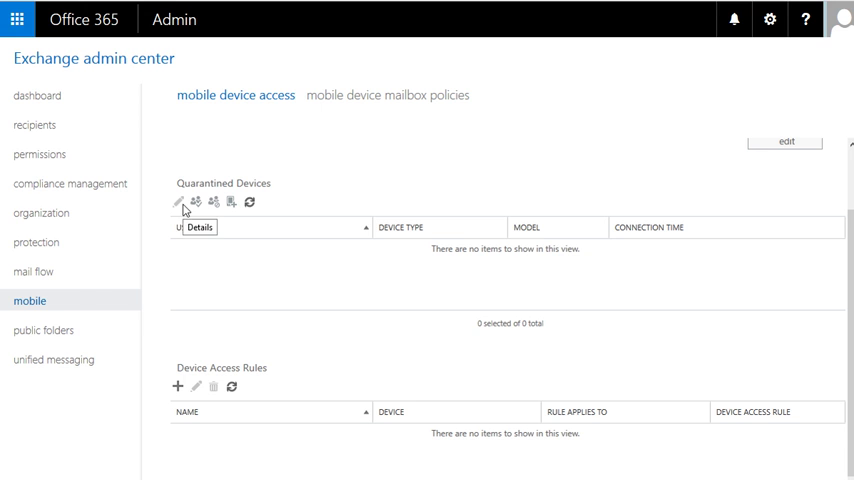
mouse_move(164, 272)
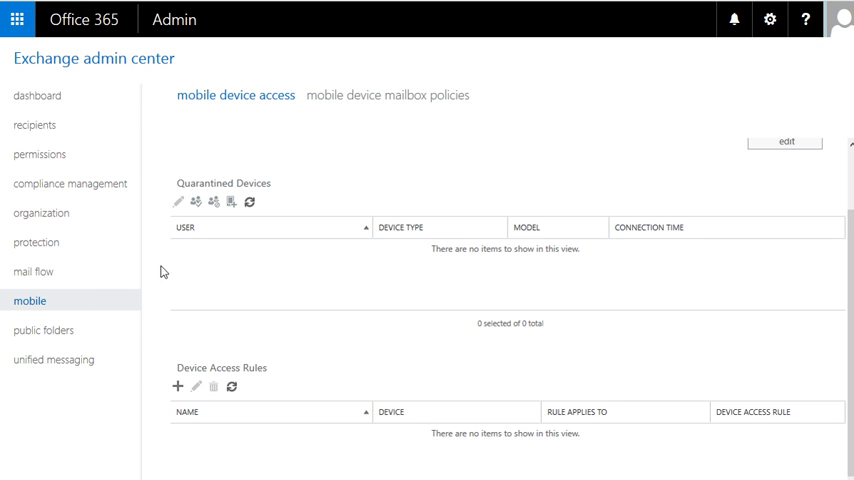
mouse_move(332, 348)
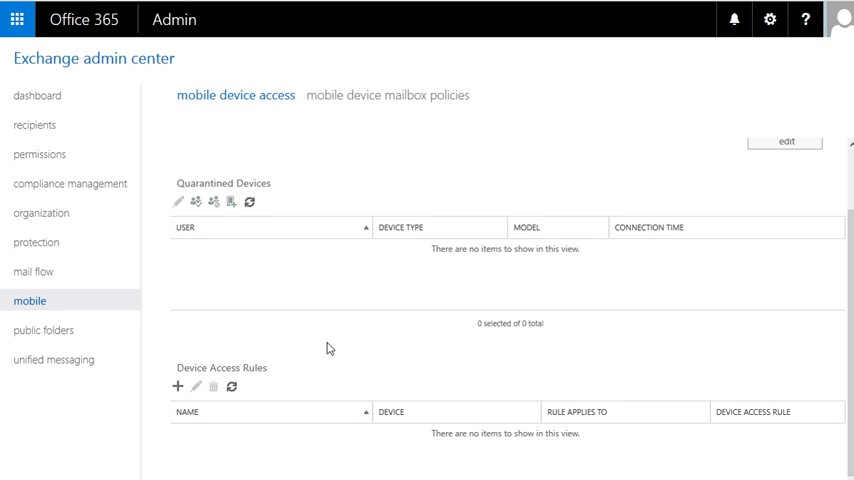
mouse_move(330, 340)
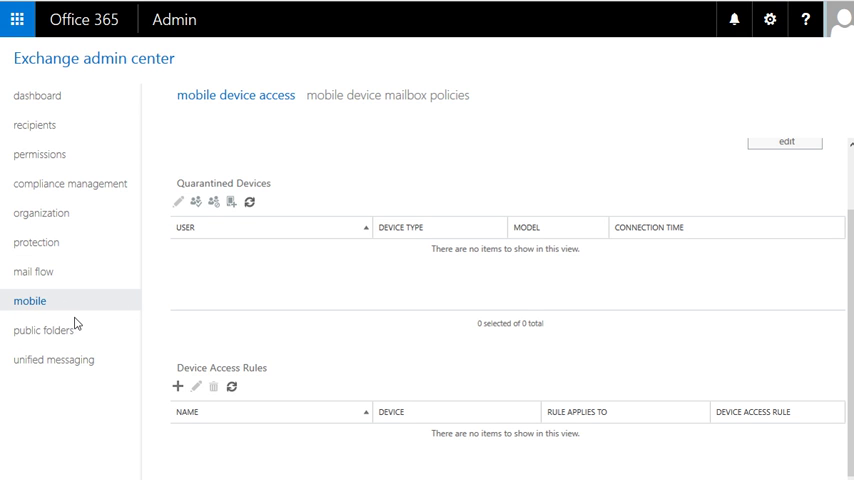
mouse_move(56, 318)
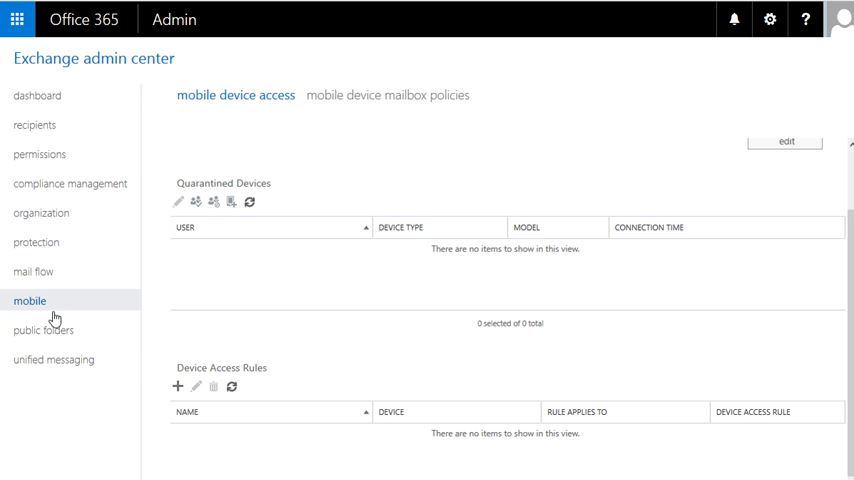
click(44, 330)
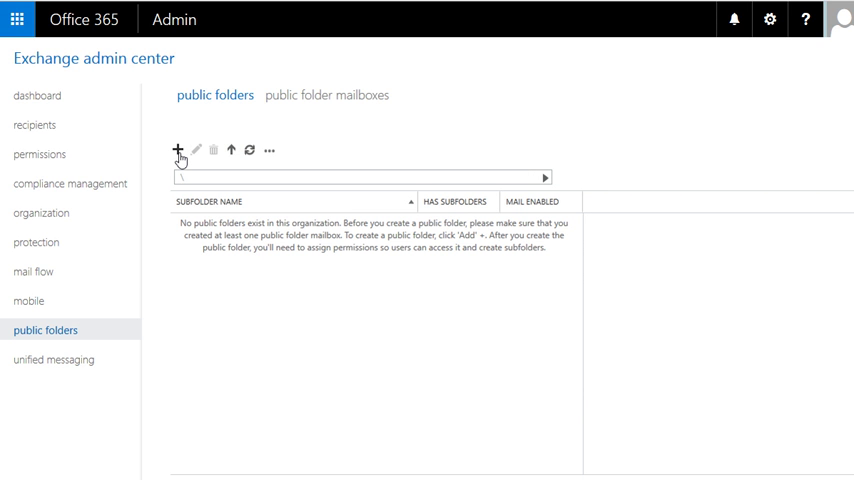
mouse_move(468, 38)
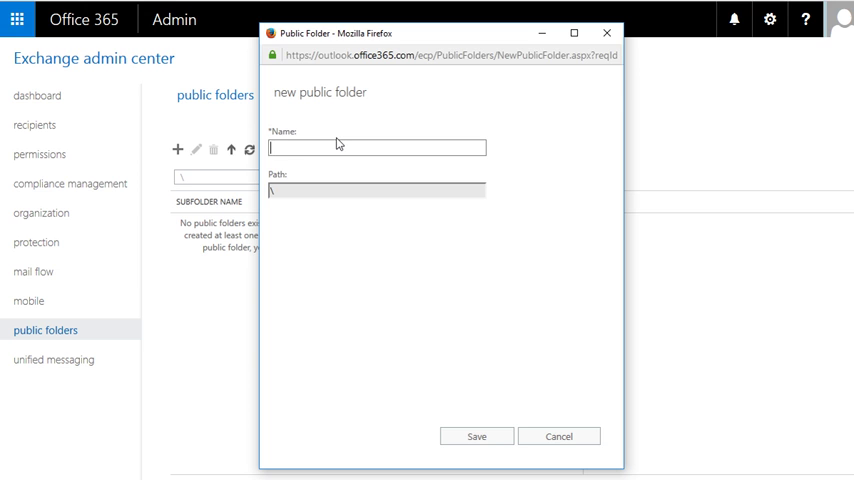
Attempt to save a public folder named 'public', dismiss the missing-mailbox error and leave without saving.
text(public)
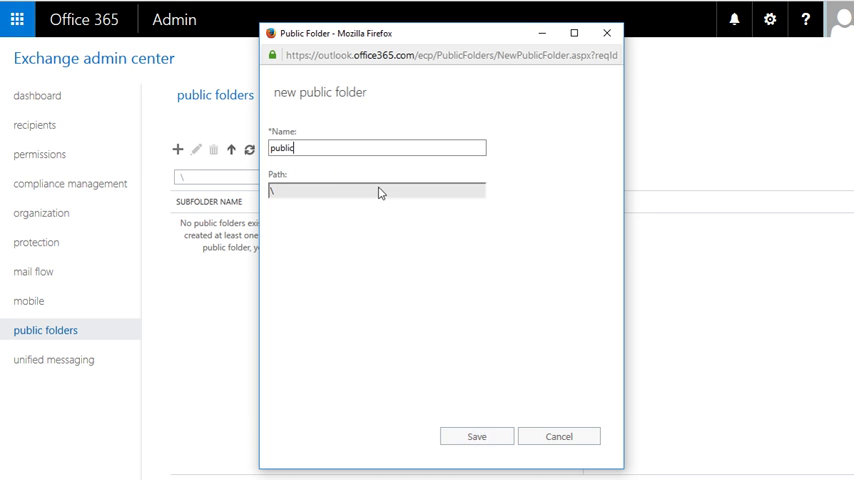
click(474, 436)
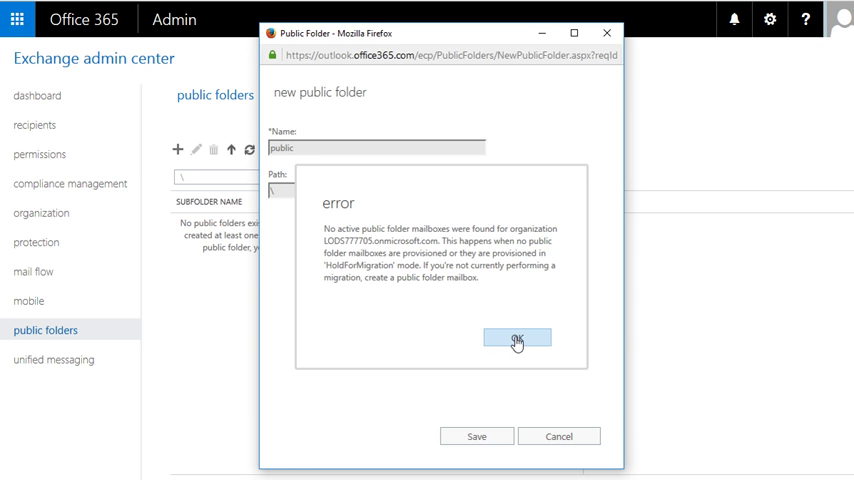
click(516, 338)
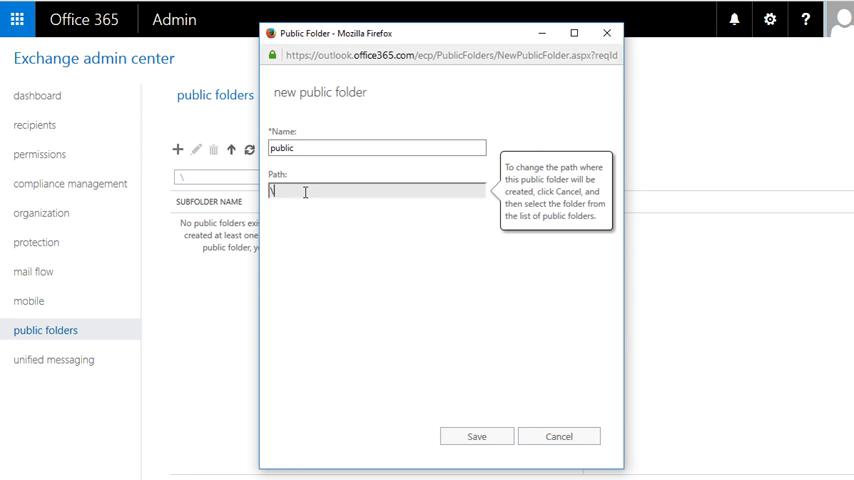
click(560, 436)
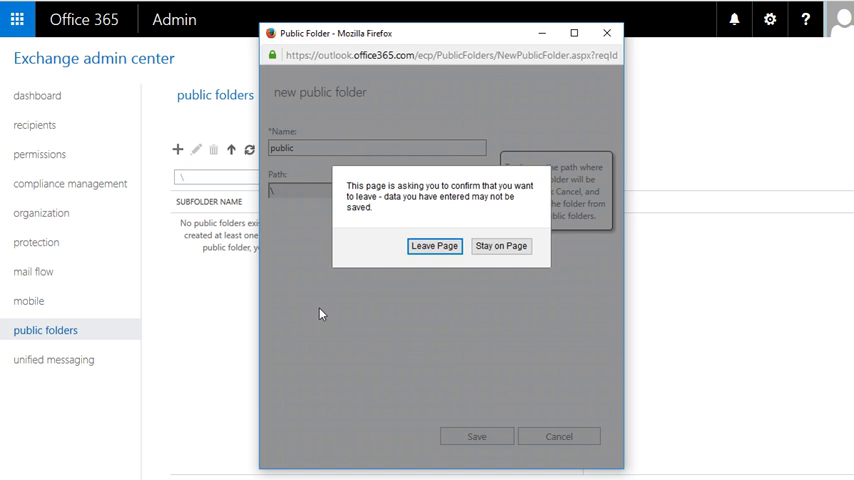
click(434, 246)
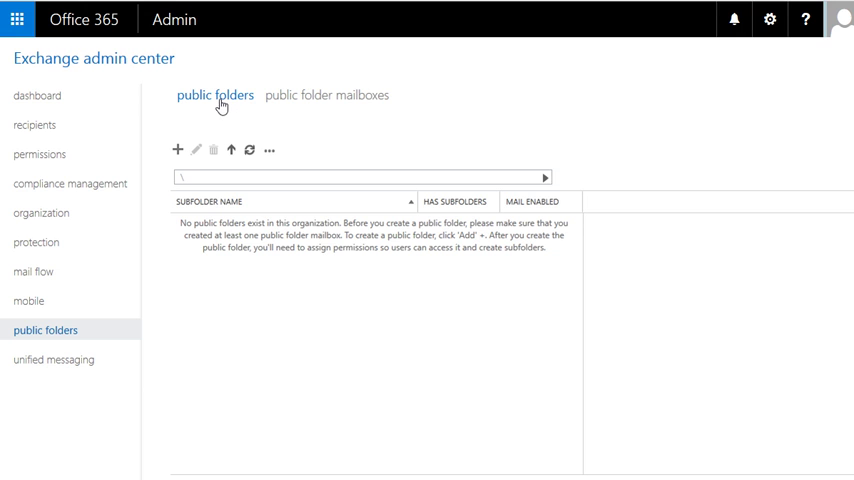
mouse_move(210, 178)
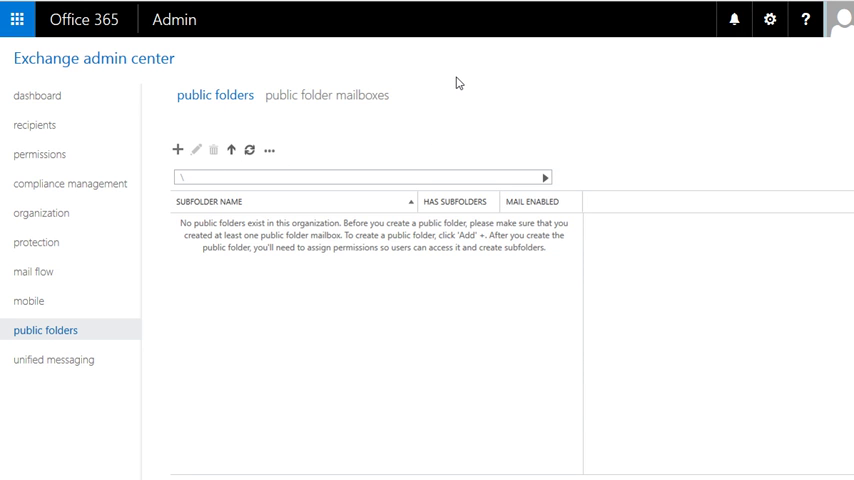
mouse_move(416, 62)
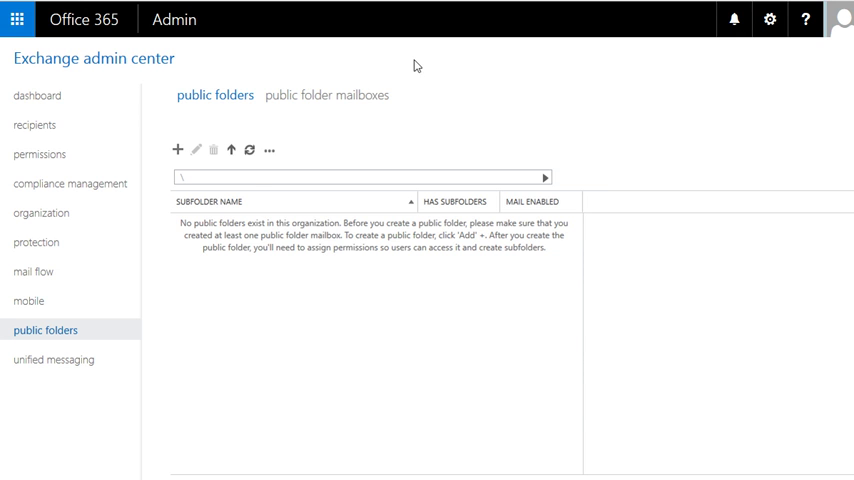
Check the public folder root permissions action, then move to the unified messaging section.
click(272, 150)
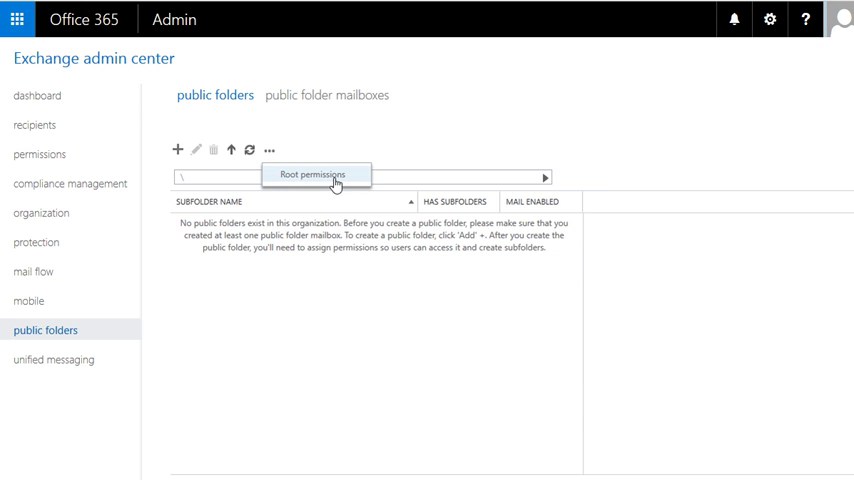
mouse_move(324, 184)
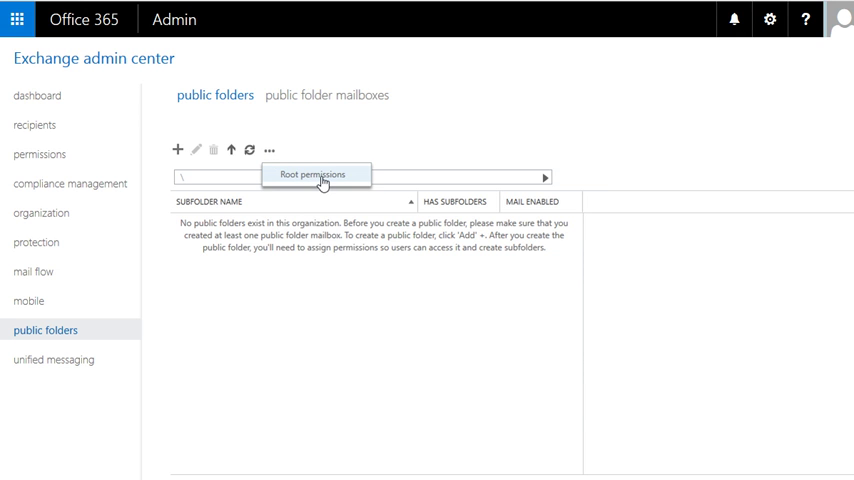
click(312, 172)
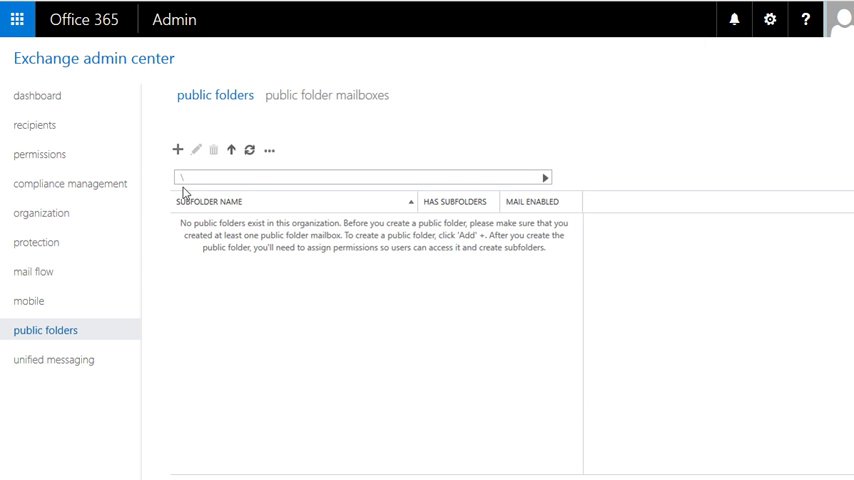
mouse_move(140, 208)
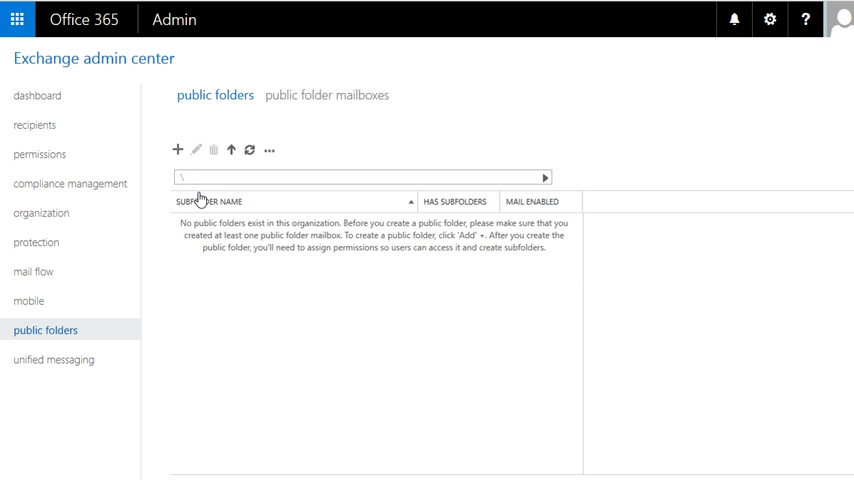
mouse_move(242, 190)
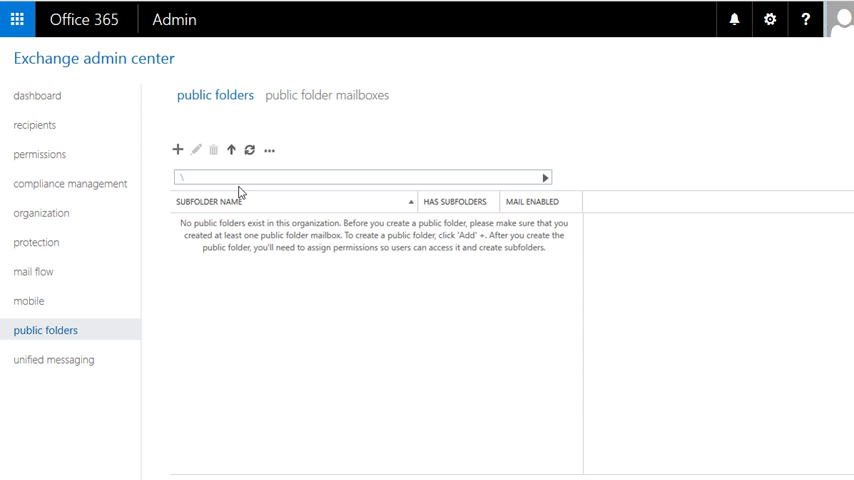
mouse_move(230, 216)
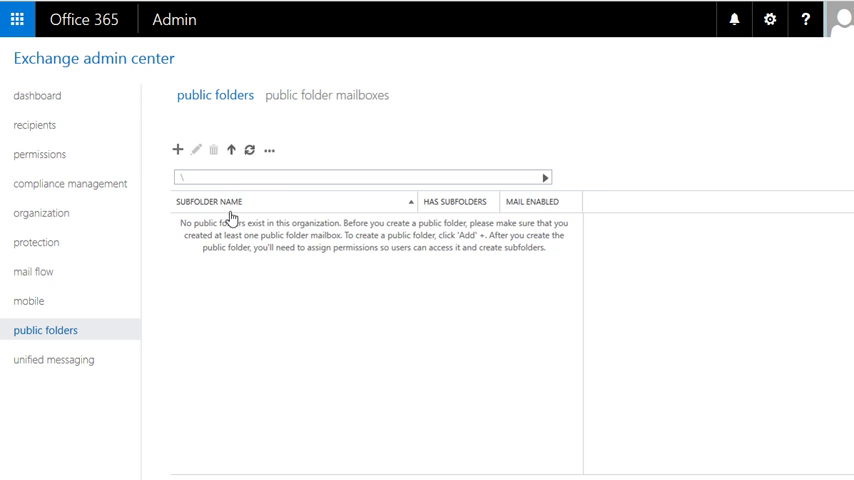
click(56, 360)
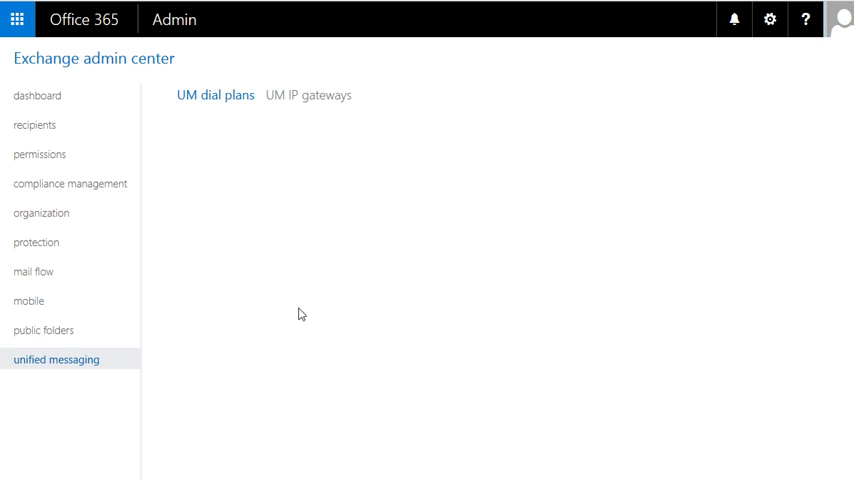
Show the UM dial plans list with Demo_DialPlan and its 5-digit extension length.
click(216, 96)
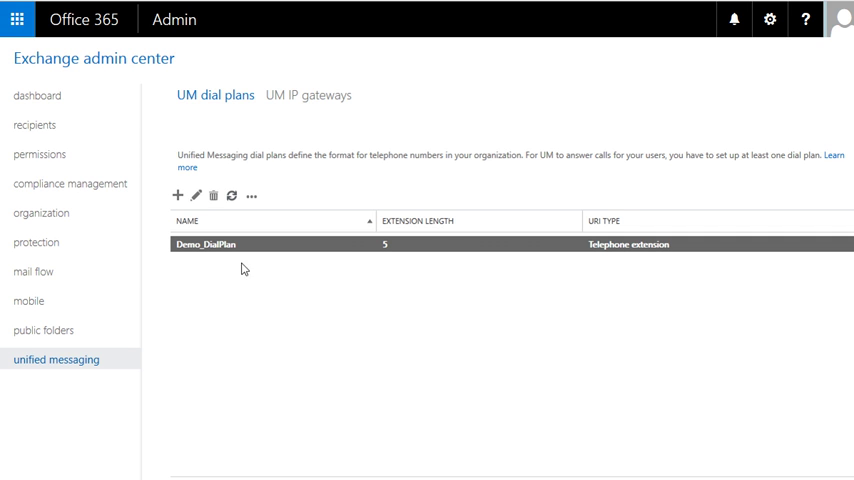
mouse_move(606, 252)
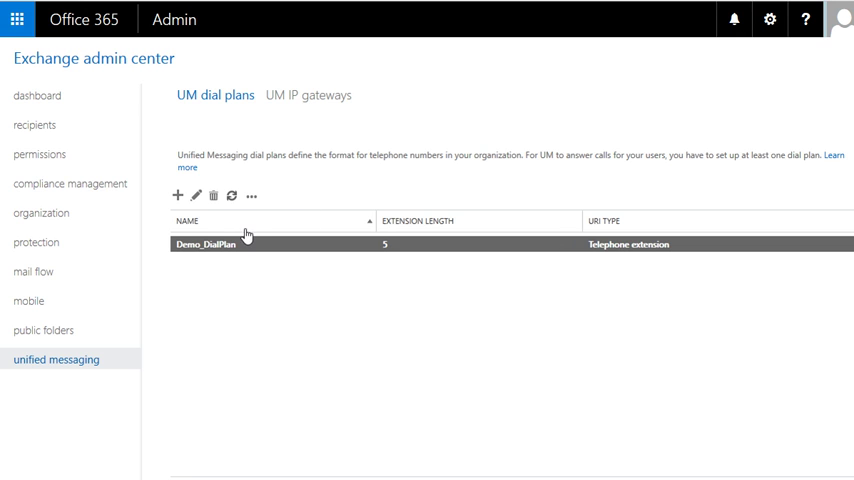
mouse_move(216, 176)
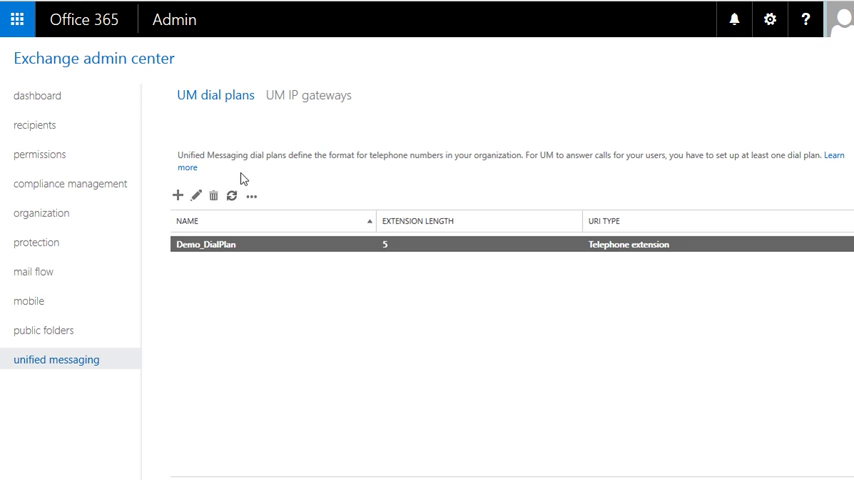
mouse_move(112, 262)
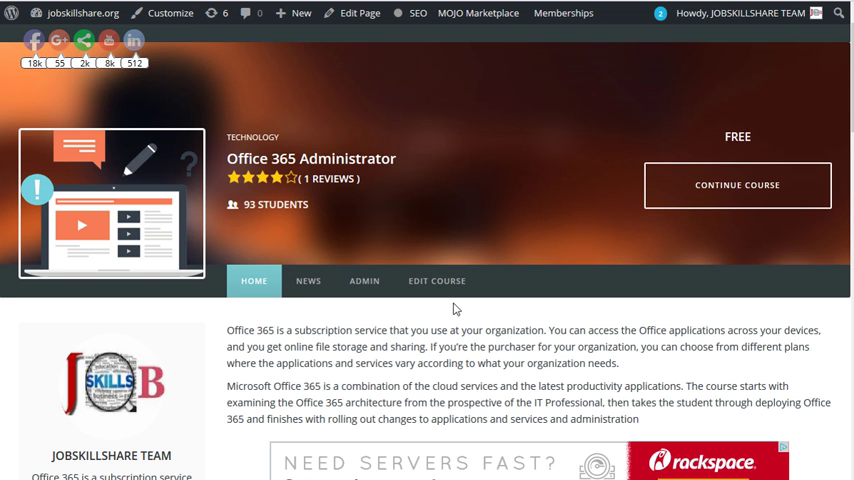
Scroll the Office 365 Administrator course page down to its curriculum sections and reviews.
scroll(down, 3)
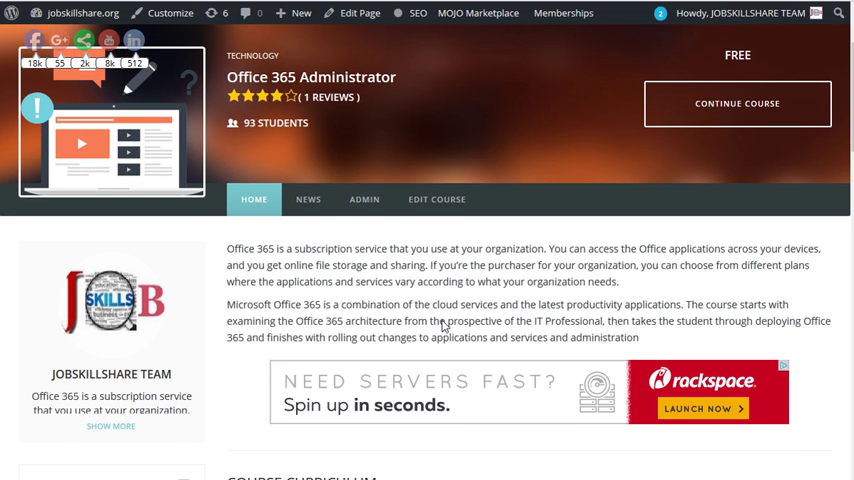
scroll(down, 3)
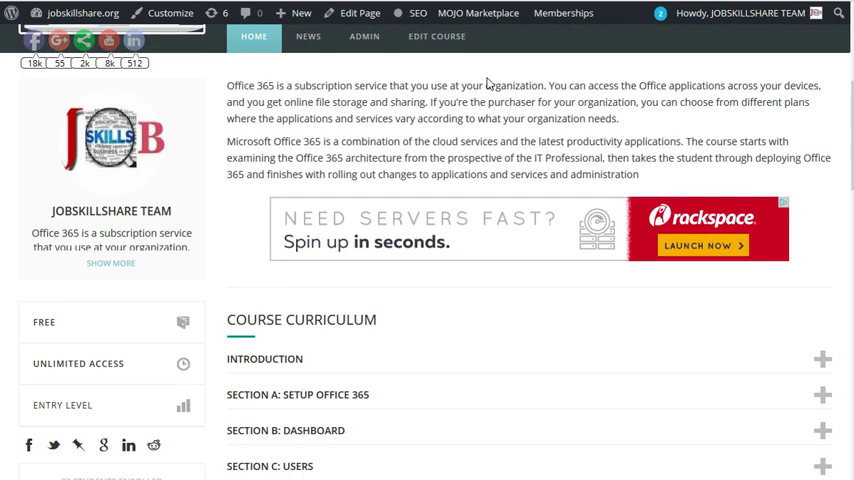
scroll(down, 3)
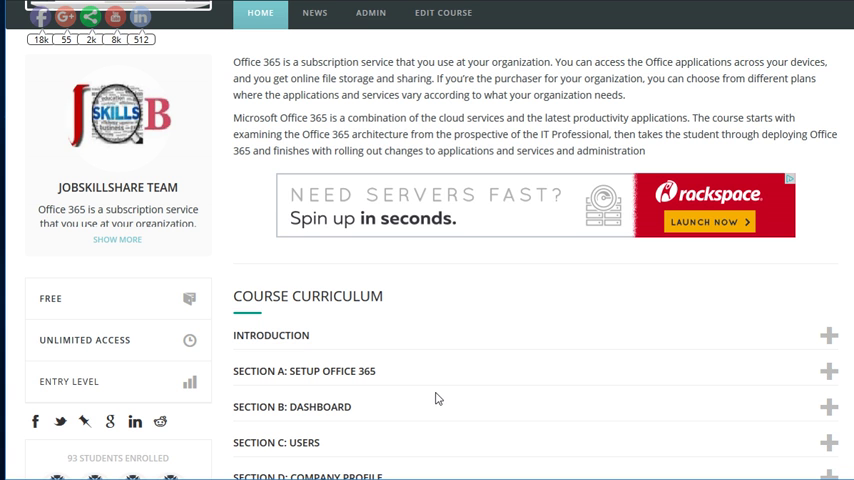
scroll(down, 3)
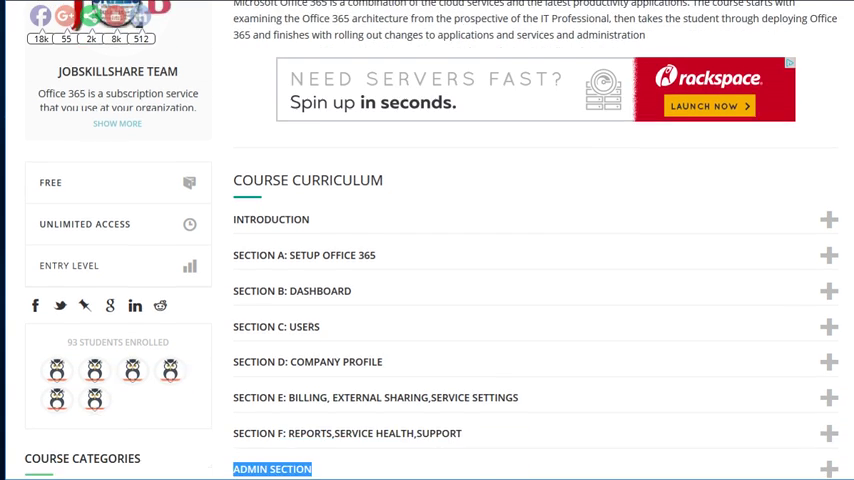
scroll(down, 3)
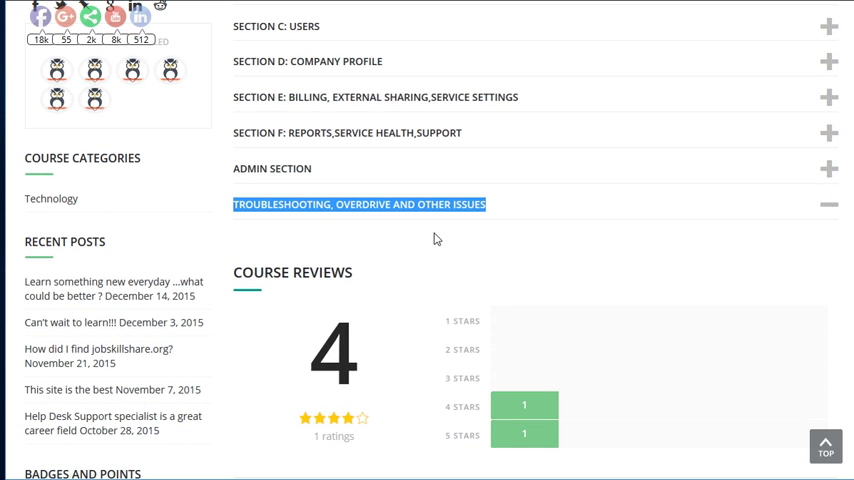
mouse_move(576, 256)
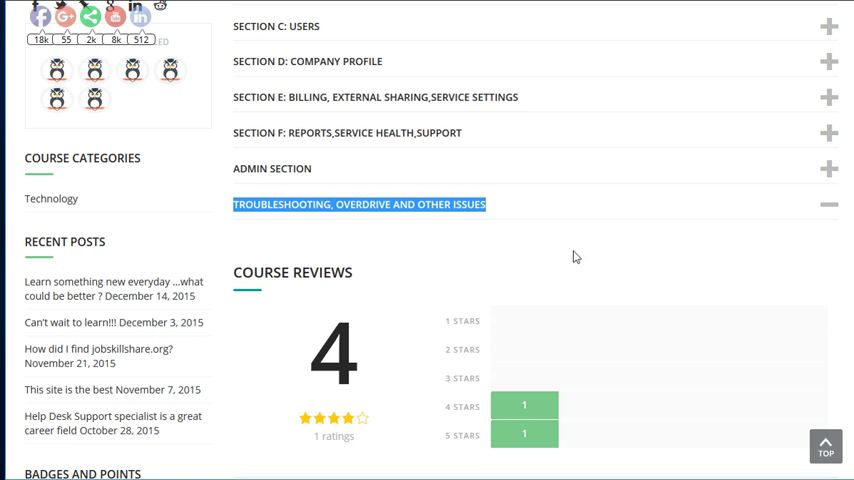